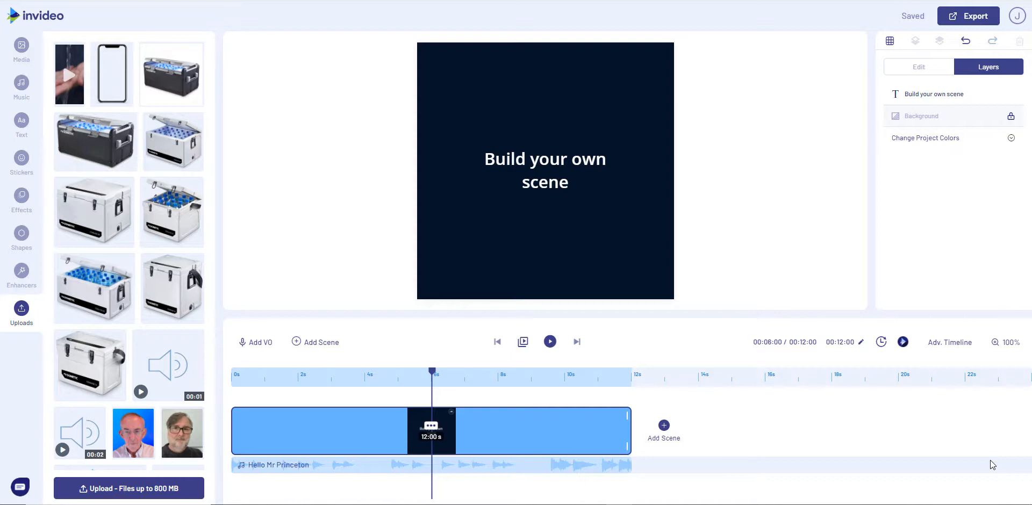
pyautogui.moveTo(671, 144)
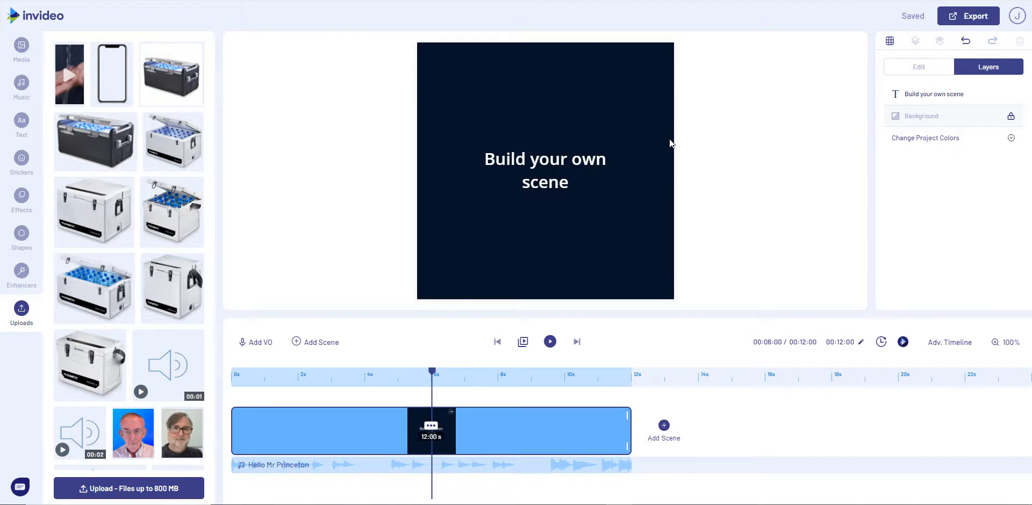
pyautogui.moveTo(700, 292)
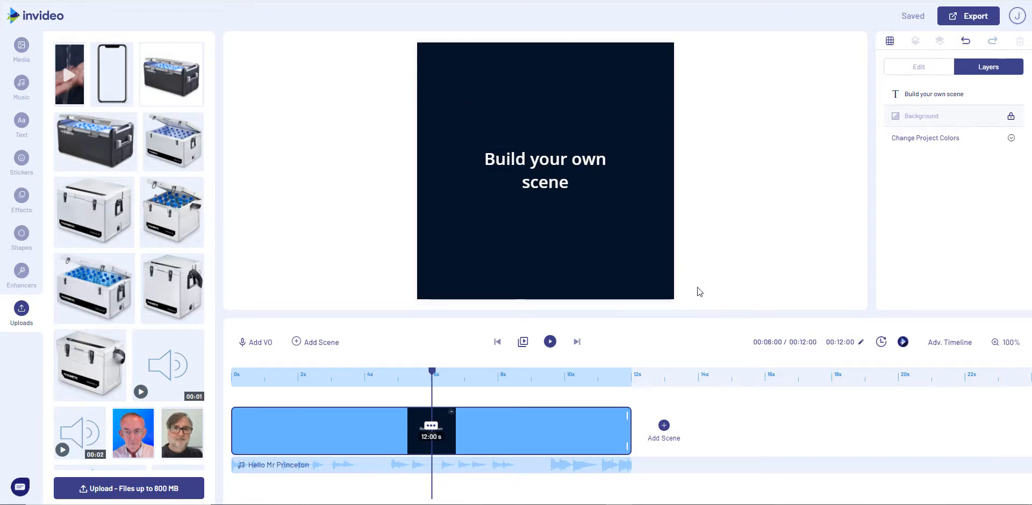
pyautogui.moveTo(996, 164)
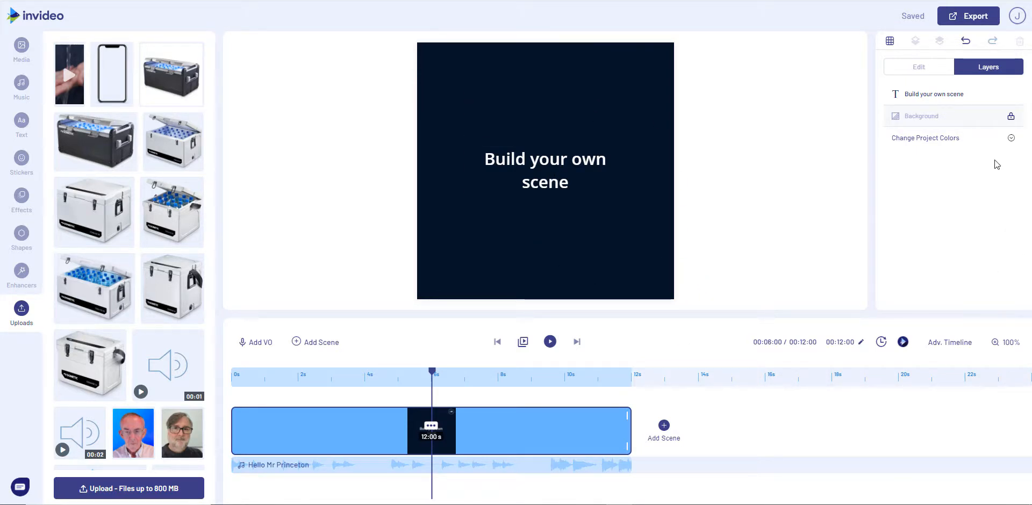
pyautogui.moveTo(1011, 116)
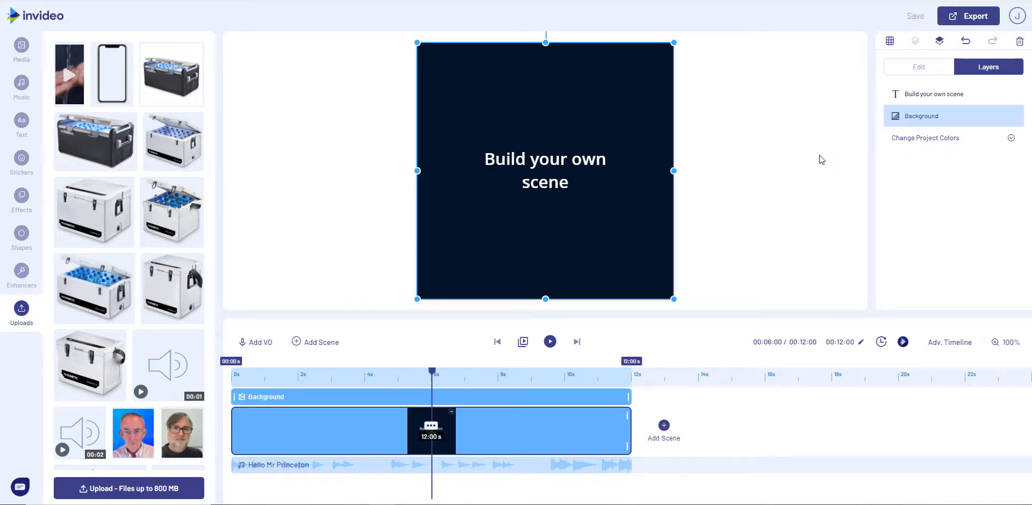
# Recolour the scene background from dark navy to the red preset swatch.
pyautogui.click(919, 67)
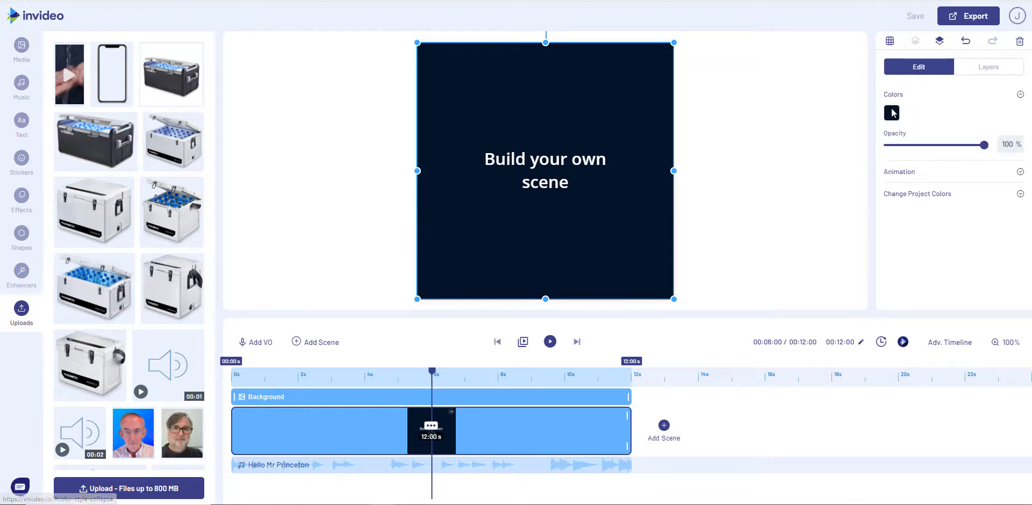
pyautogui.click(891, 113)
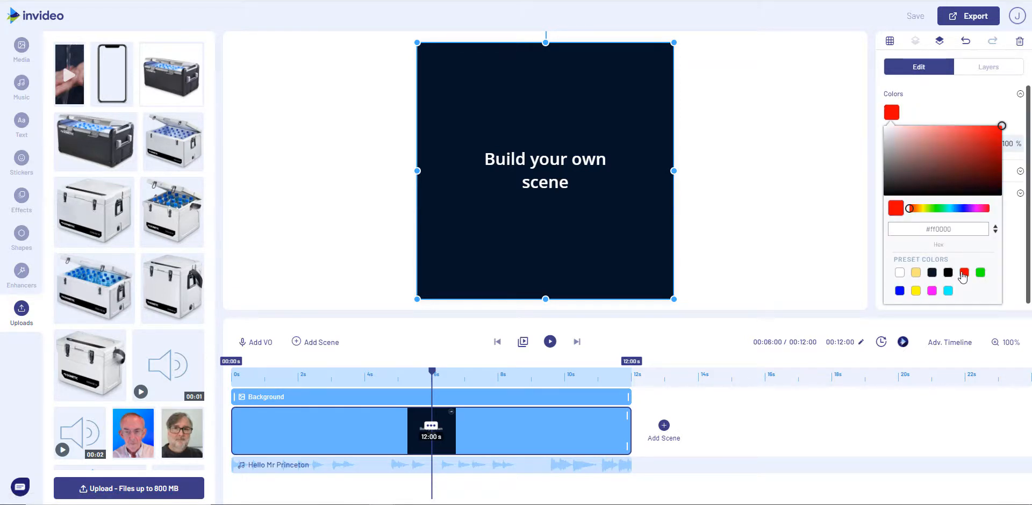
pyautogui.click(963, 272)
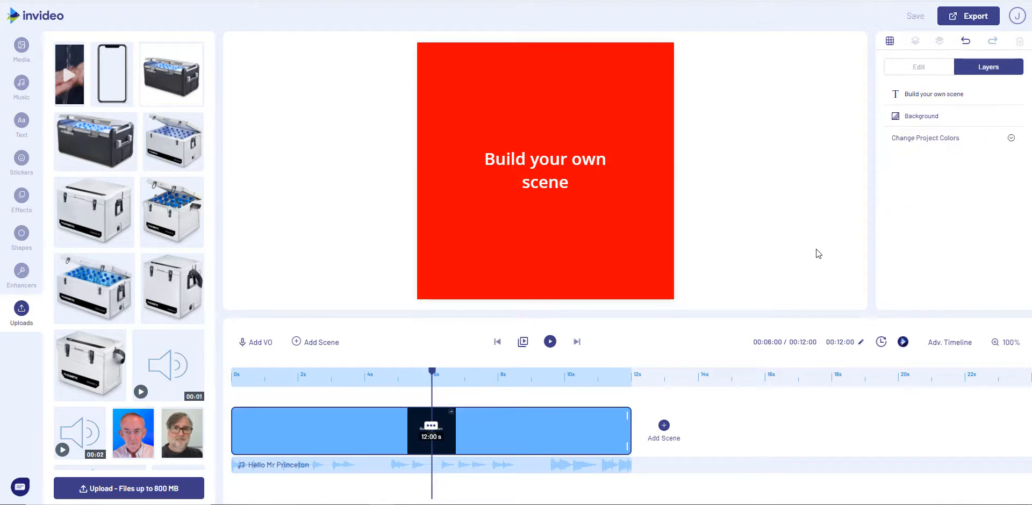
pyautogui.click(544, 170)
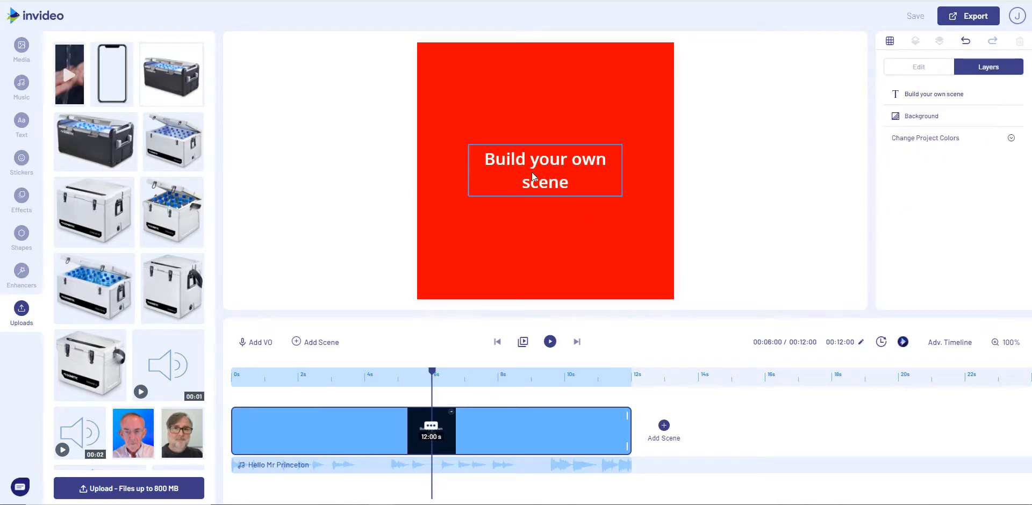
# Widen the 'Build your own scene' title onto one line and move it to the top edge.
pyautogui.click(545, 170)
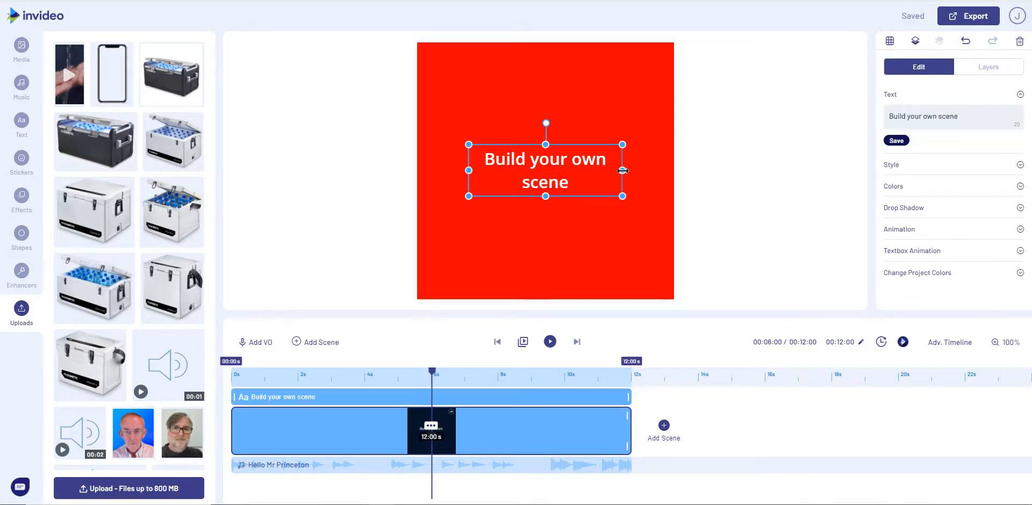
pyautogui.moveTo(623, 171); pyautogui.dragTo(673, 171)
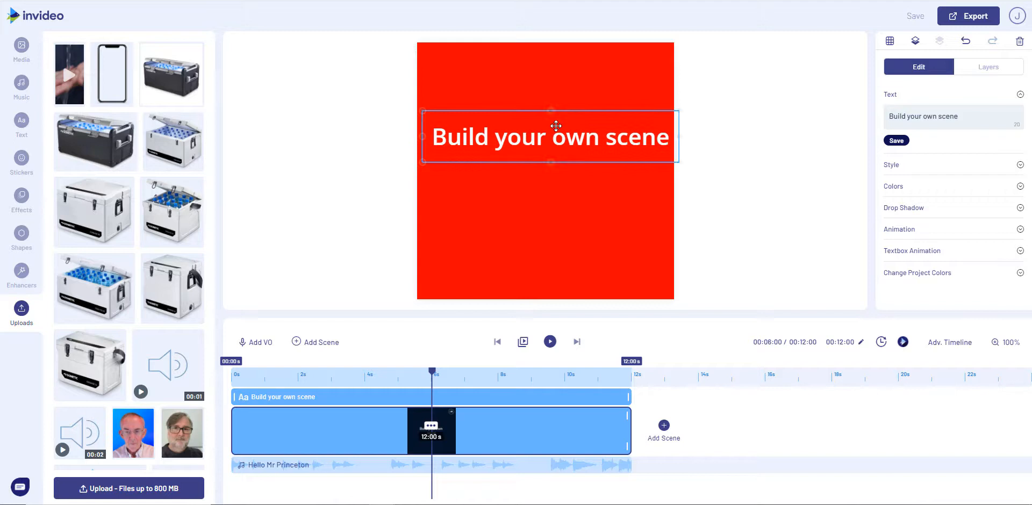
pyautogui.moveTo(550, 136); pyautogui.dragTo(546, 72)
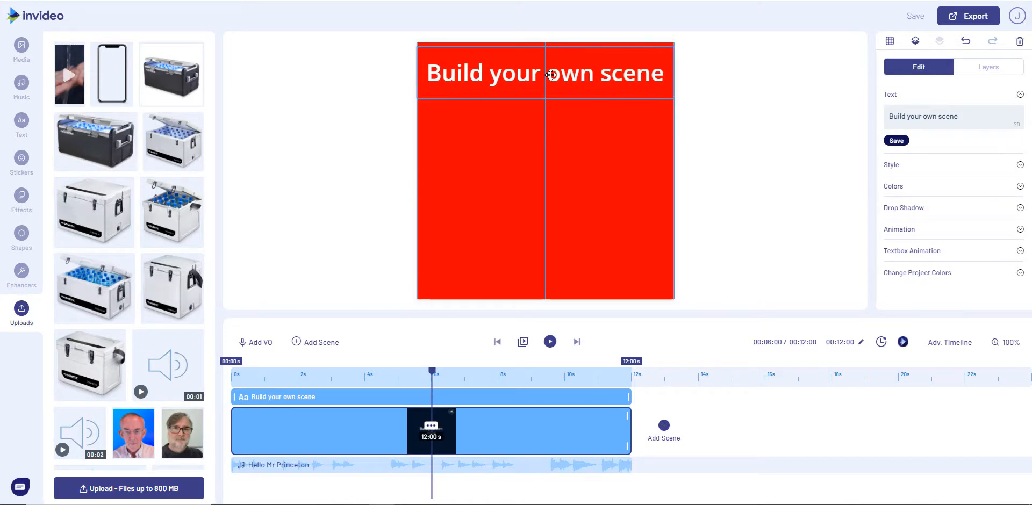
pyautogui.click(547, 74)
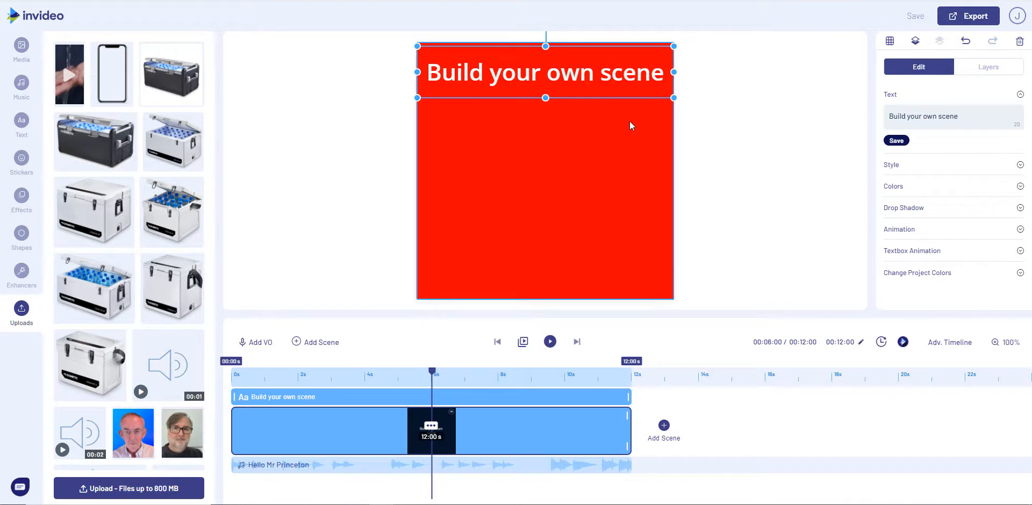
pyautogui.moveTo(531, 217)
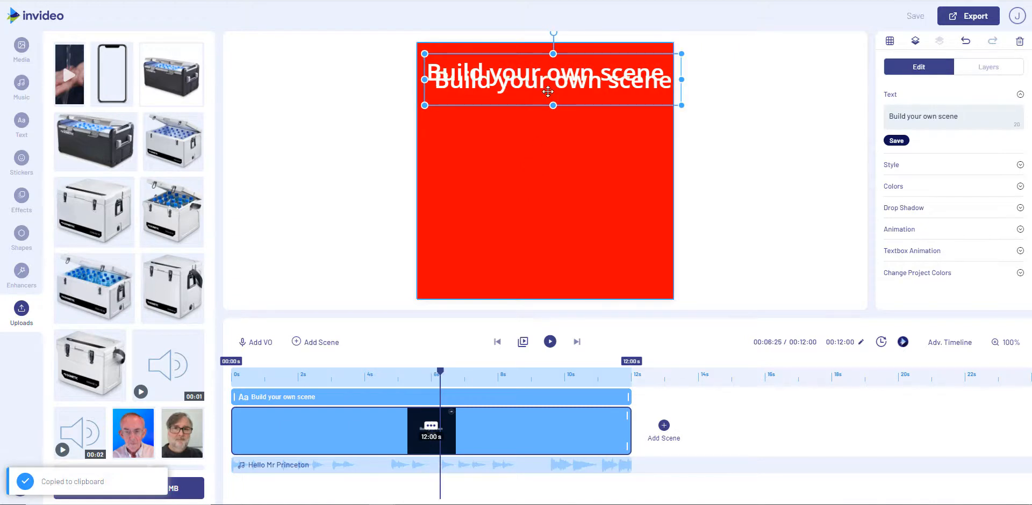
# Place the duplicated 'Build your own scene' heading at the bottom of the scene.
pyautogui.moveTo(548, 92); pyautogui.dragTo(543, 249)
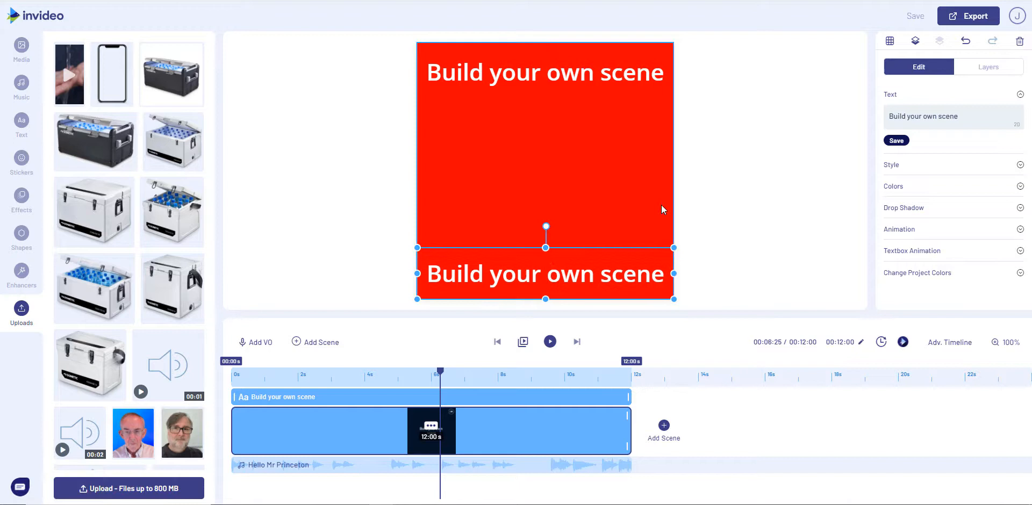
pyautogui.click(989, 66)
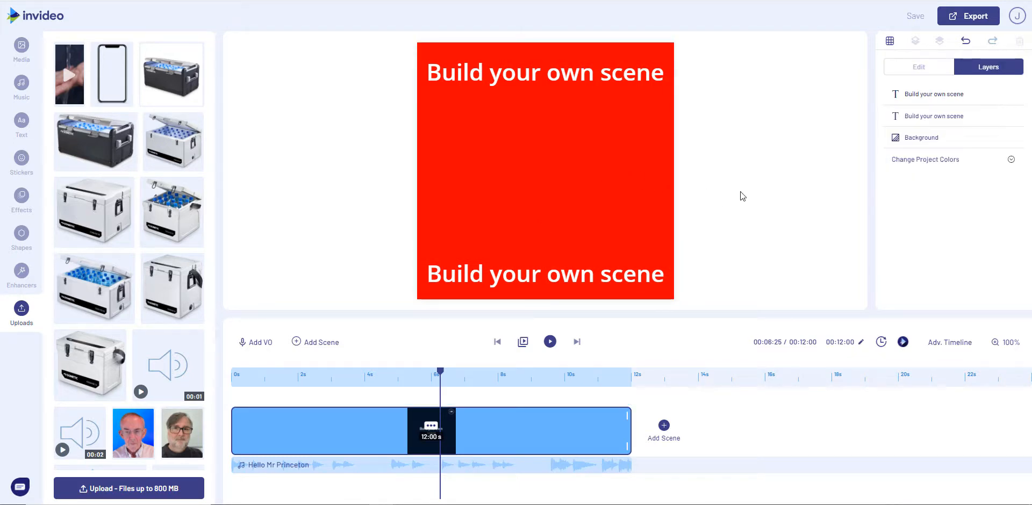
pyautogui.moveTo(499, 261)
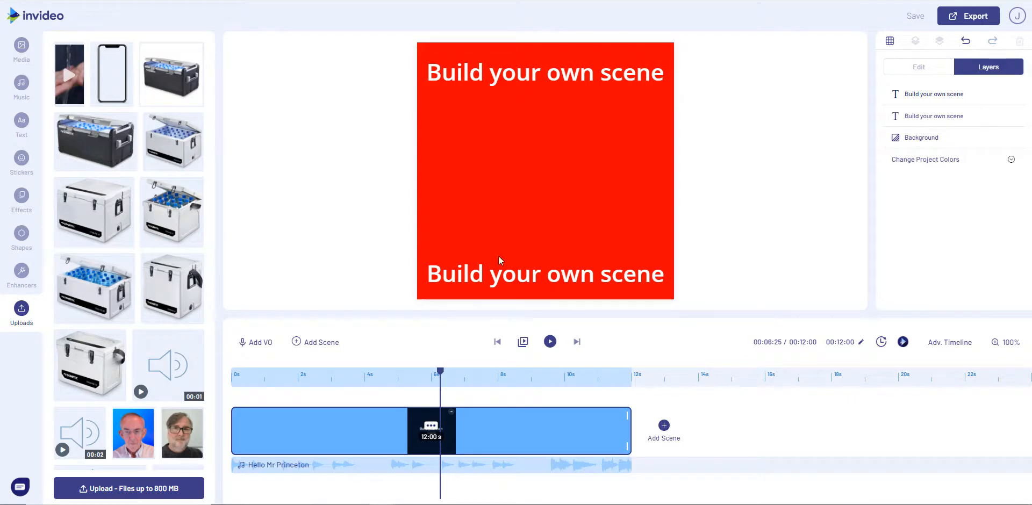
# Preview the stock clip of two cats on a patterned sofa from the cat results.
pyautogui.click(20, 44)
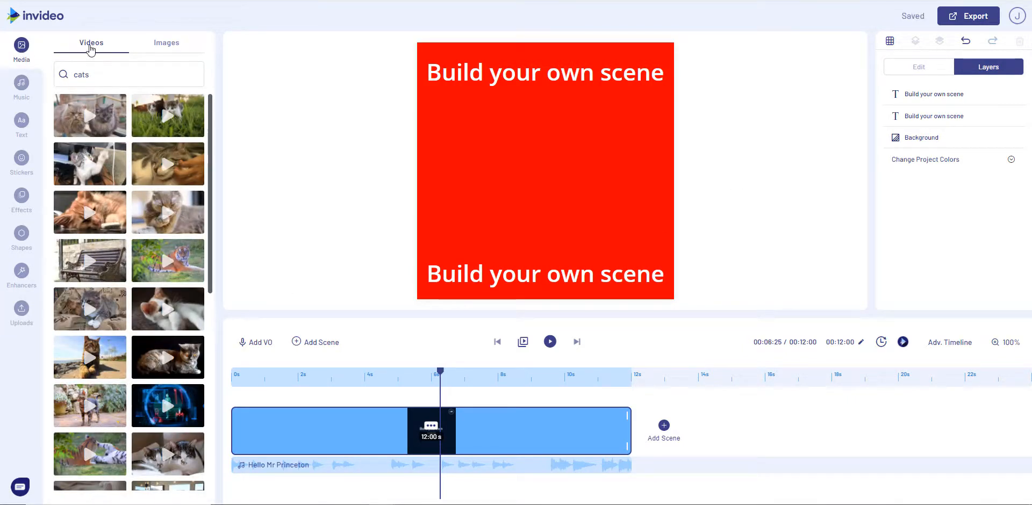
pyautogui.moveTo(95, 263)
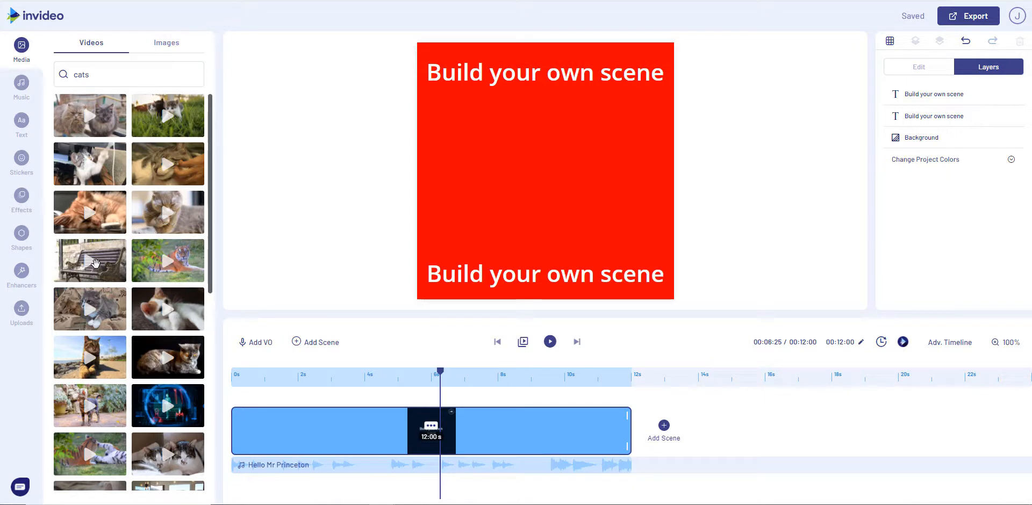
pyautogui.moveTo(131, 299)
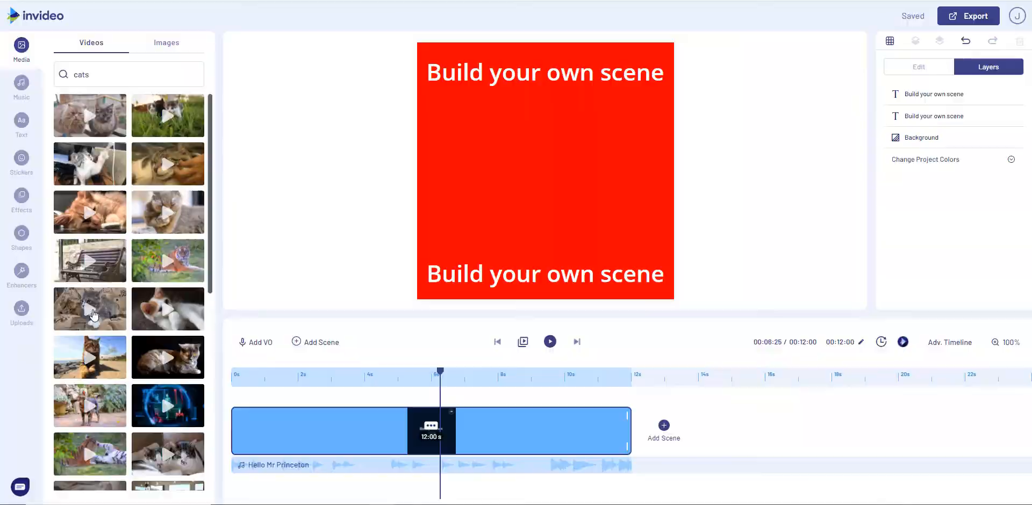
pyautogui.click(90, 309)
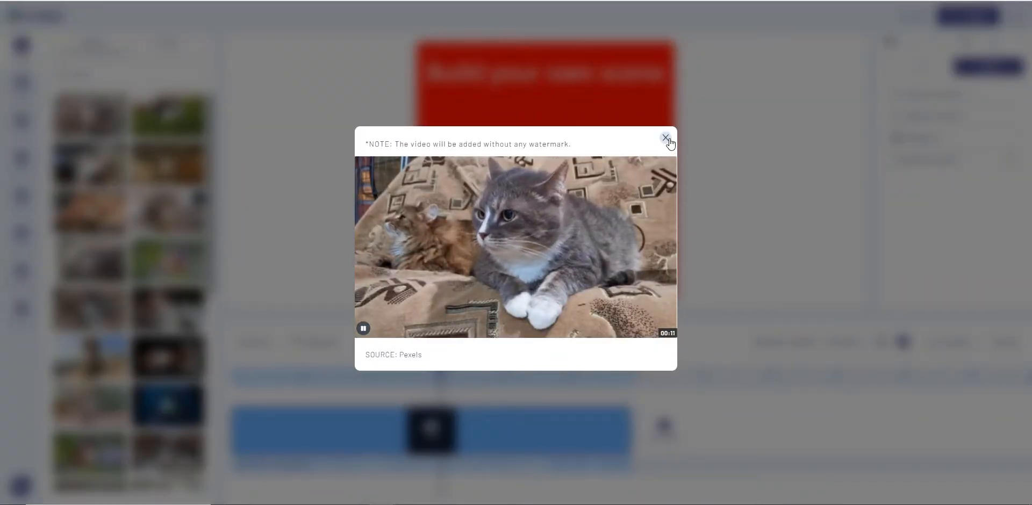
# Trim the two-cats clip to an Out Time of 00:10:02 and add it to the scene.
pyautogui.click(664, 137)
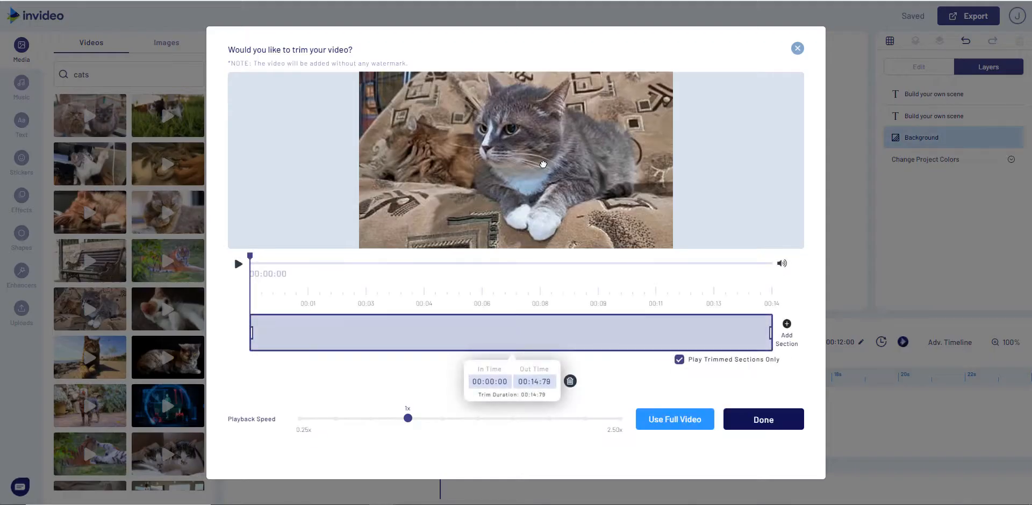
pyautogui.moveTo(780, 346)
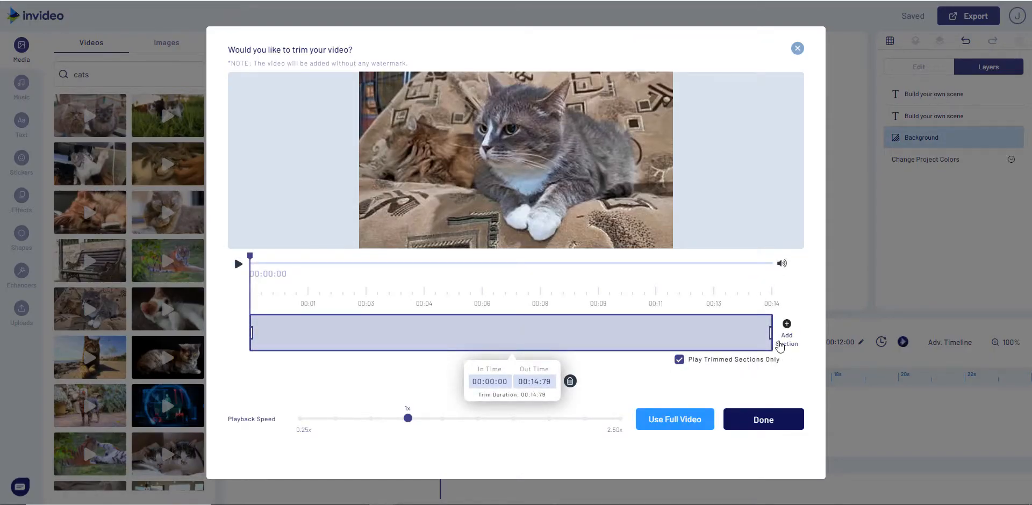
pyautogui.moveTo(767, 332); pyautogui.dragTo(704, 332)
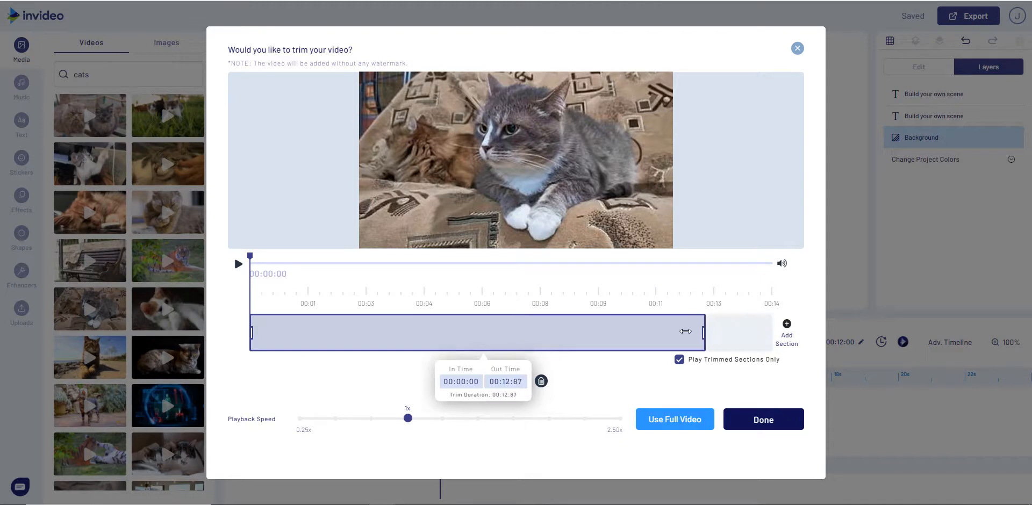
pyautogui.moveTo(702, 332); pyautogui.dragTo(617, 332)
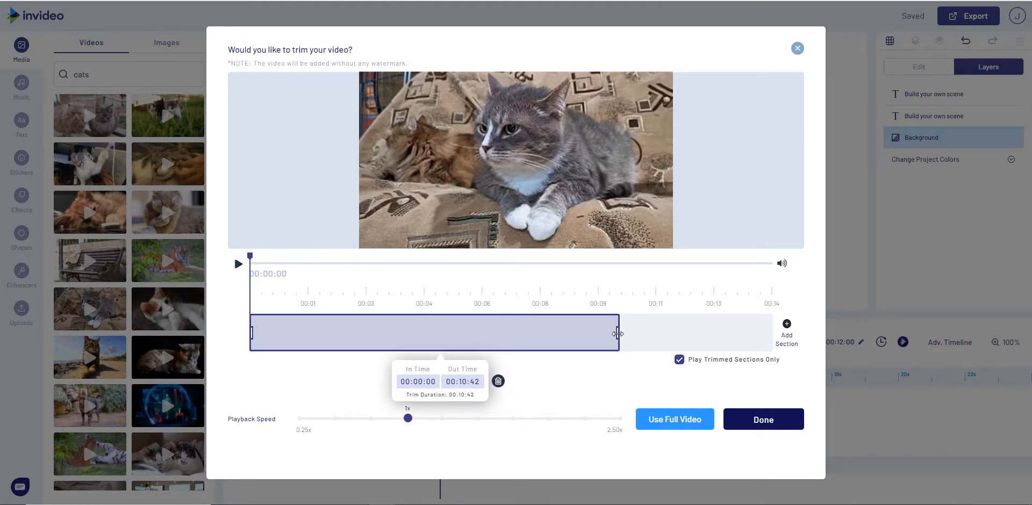
pyautogui.moveTo(618, 332); pyautogui.dragTo(602, 333)
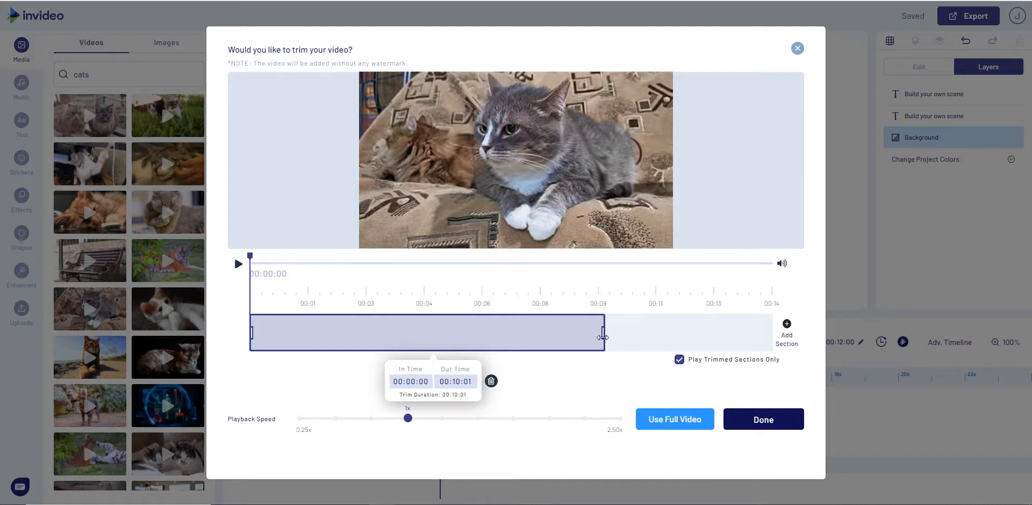
pyautogui.moveTo(603, 333); pyautogui.dragTo(603, 332)
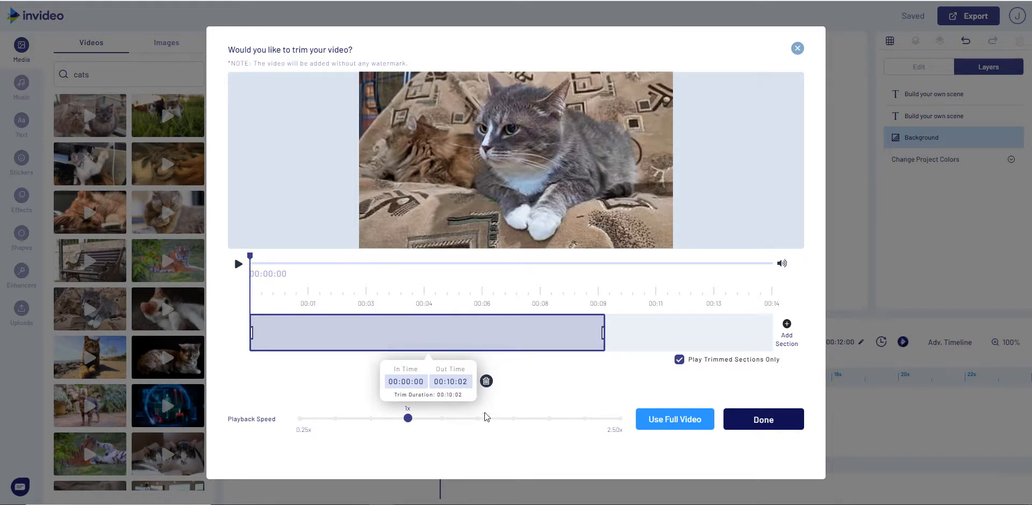
pyautogui.moveTo(400, 395)
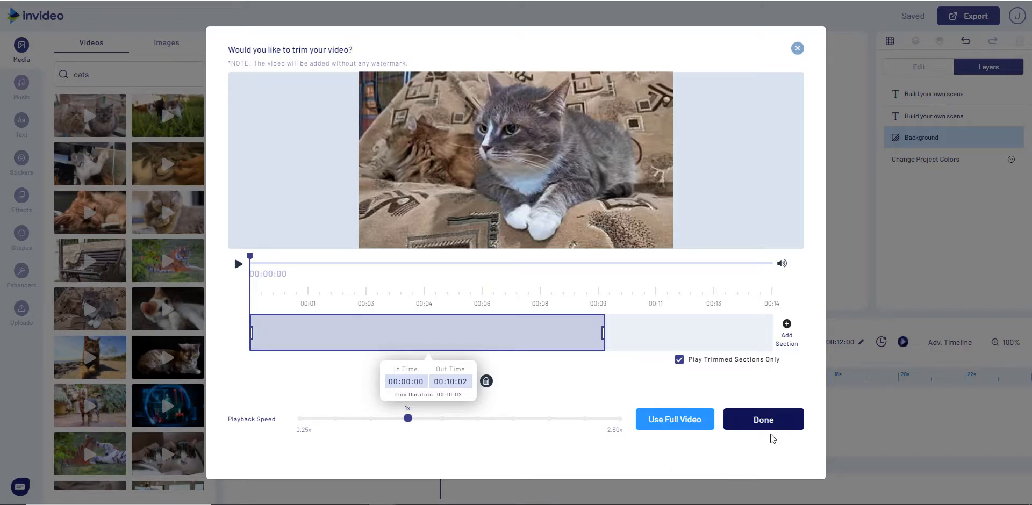
pyautogui.click(764, 419)
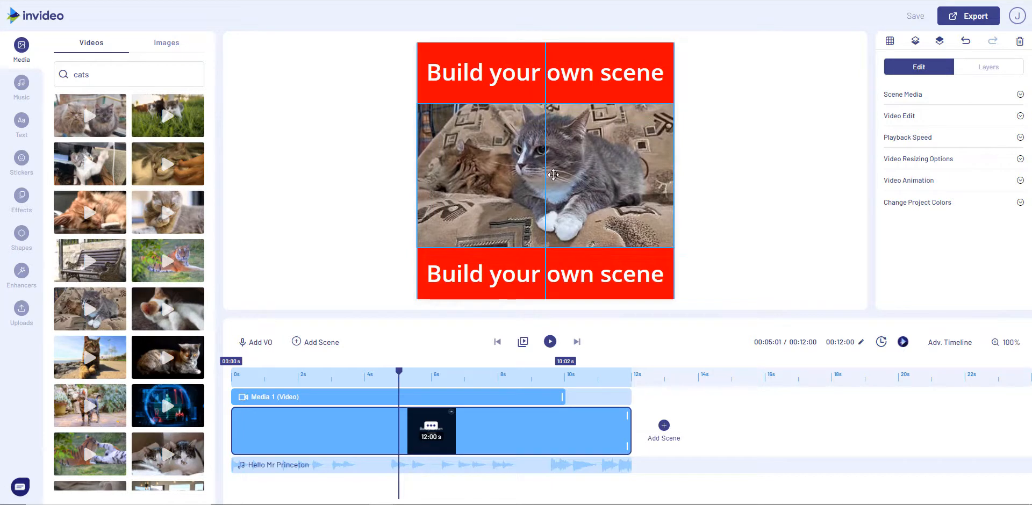
pyautogui.click(554, 174)
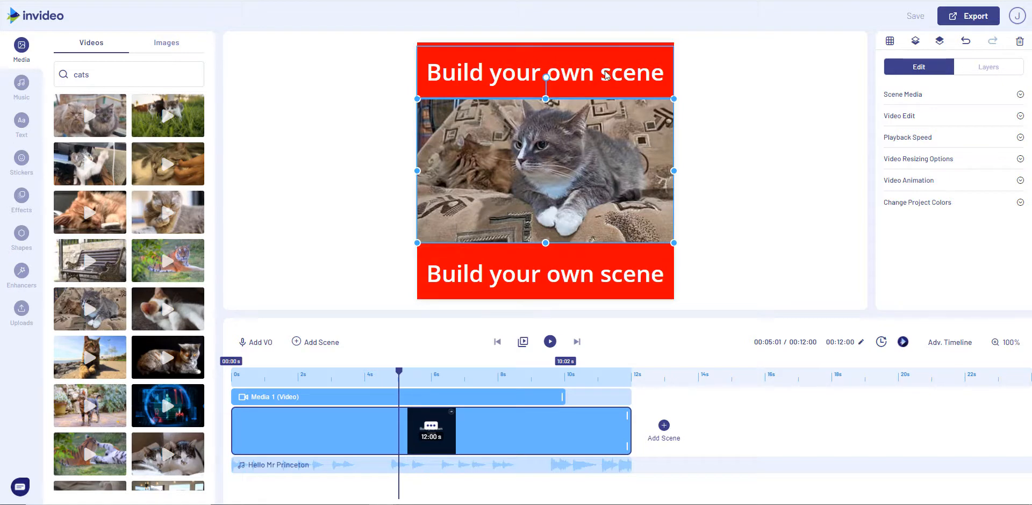
# Replace the top title with 'Where are those mice?' and save it.
pyautogui.click(545, 72)
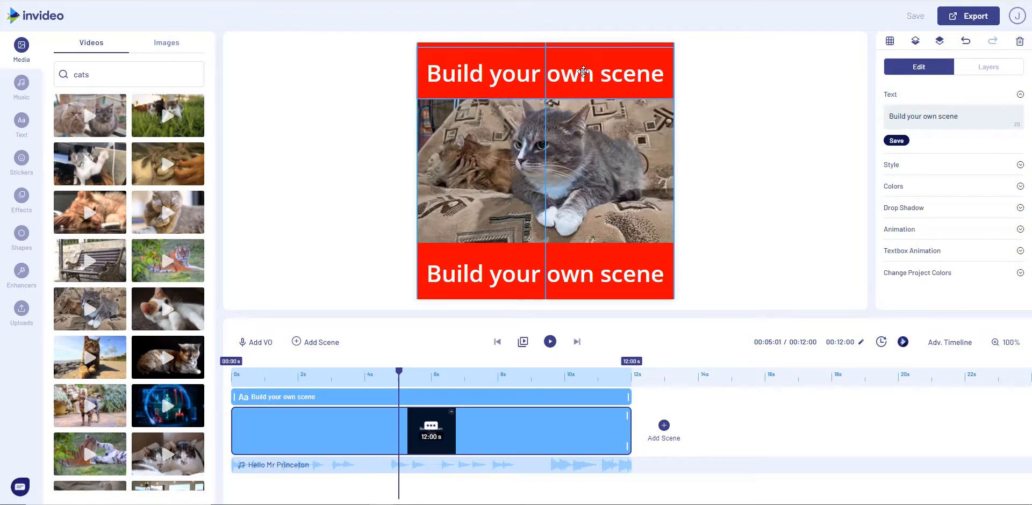
pyautogui.click(897, 140)
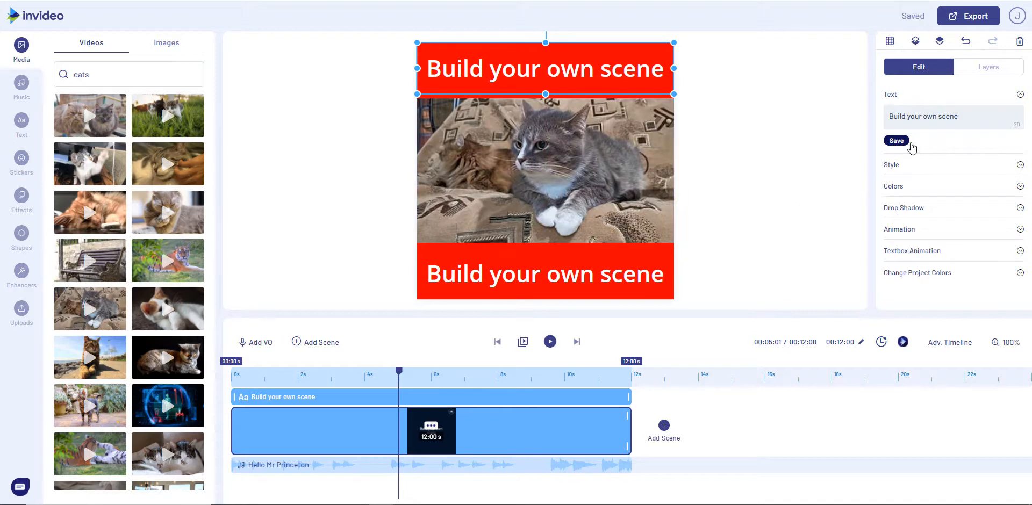
pyautogui.tripleClick(923, 116)
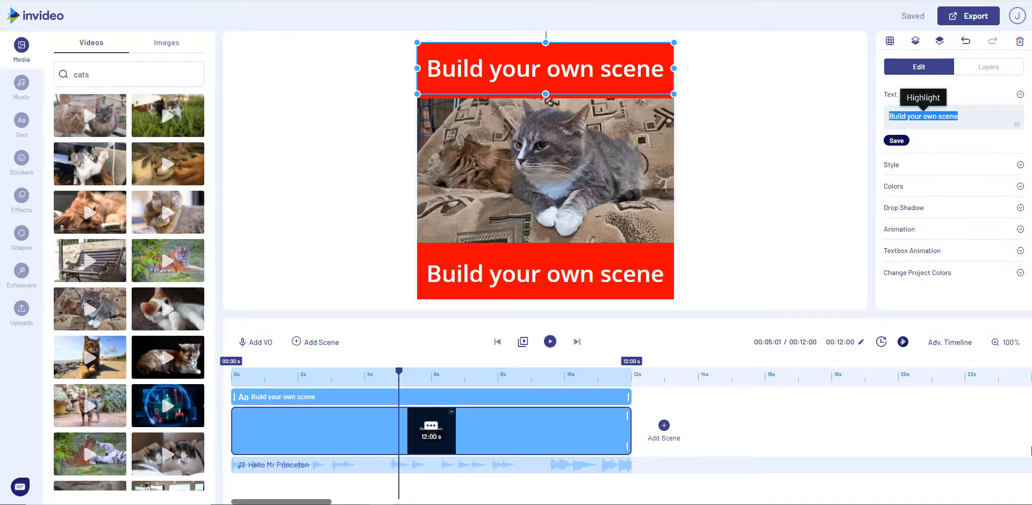
pyautogui.write('W')
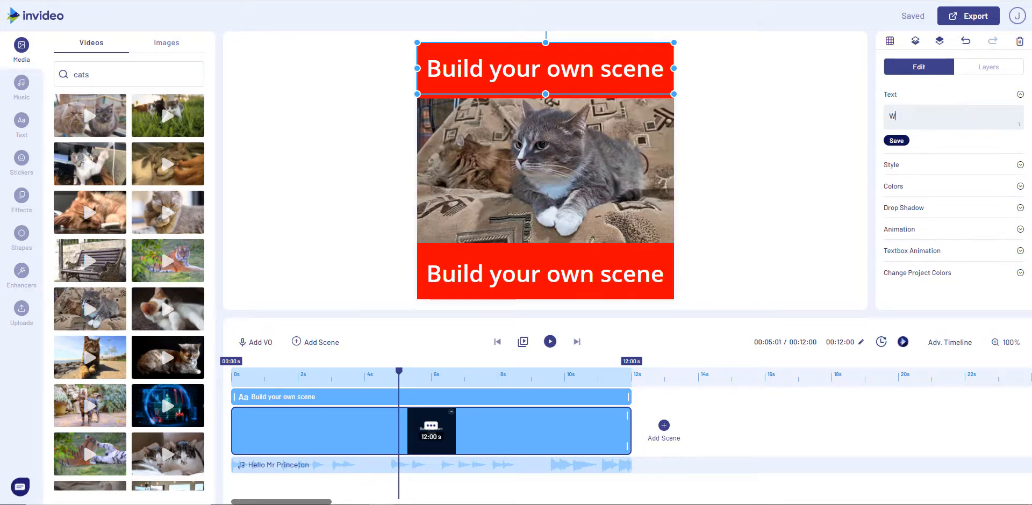
pyautogui.write('here are those')
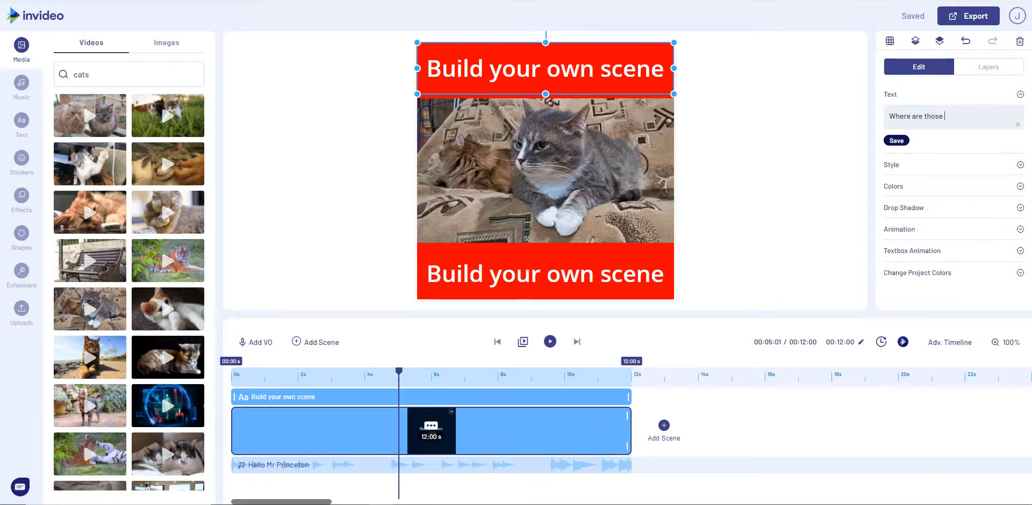
pyautogui.write('mice?')
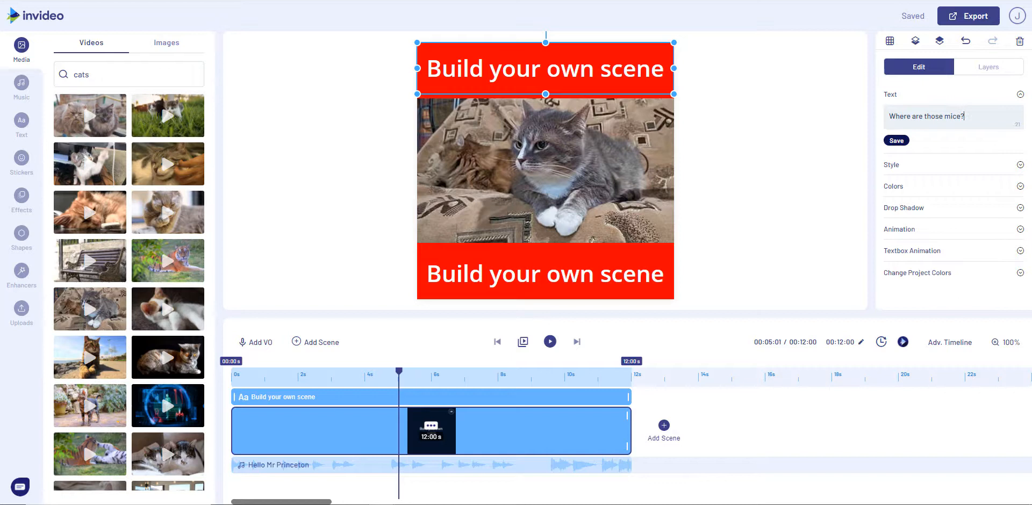
pyautogui.click(897, 140)
pyautogui.write("I'm hungry aren't")
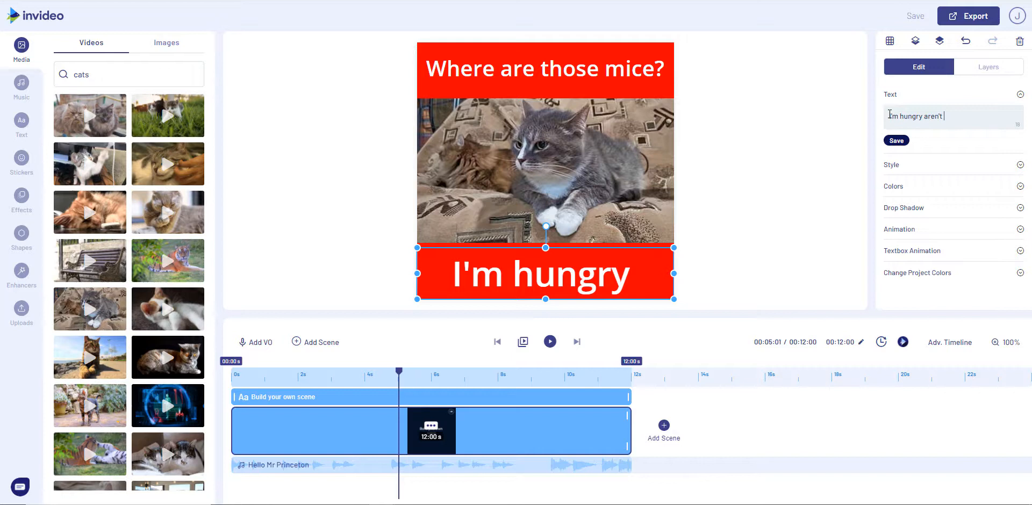
# Finish the bottom caption as 'I'm hungry aren't you?' and save it.
pyautogui.write('you?')
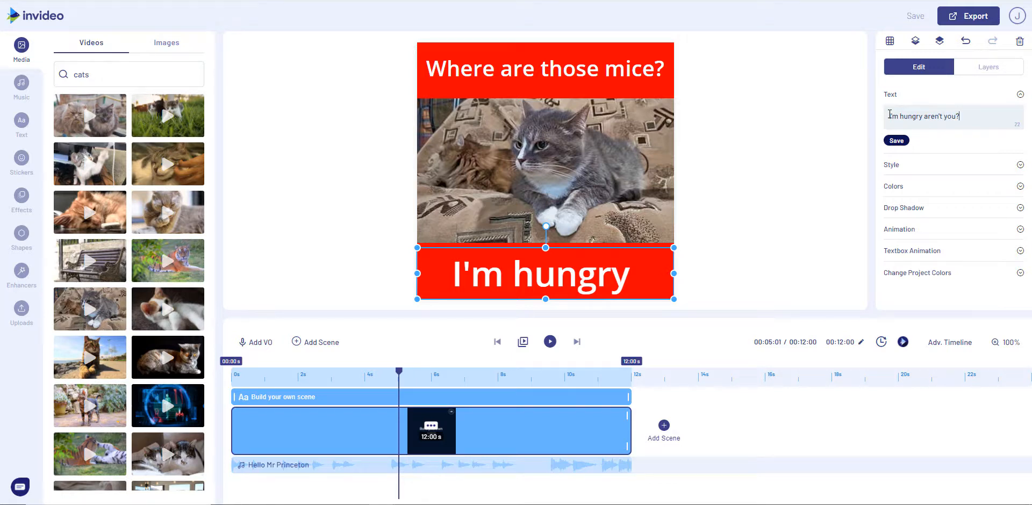
pyautogui.click(897, 139)
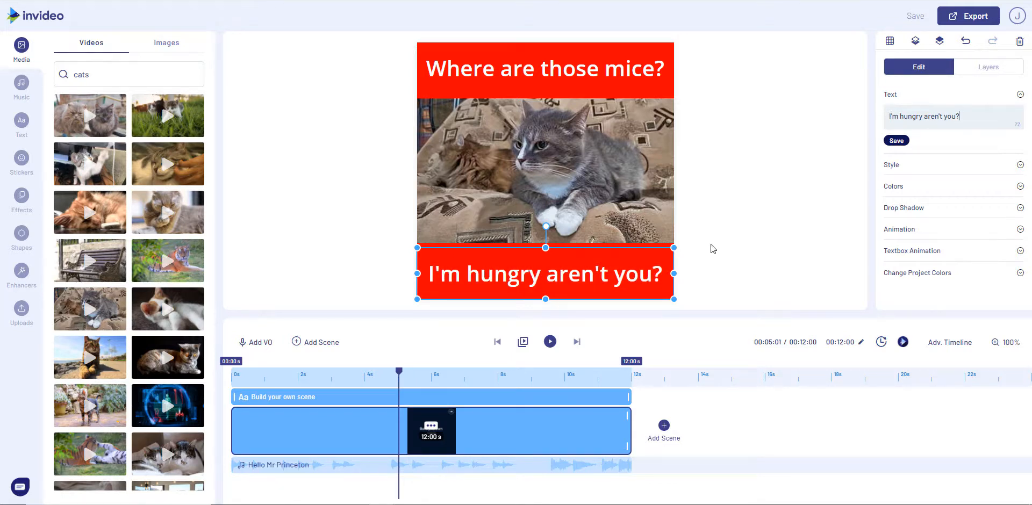
pyautogui.click(897, 140)
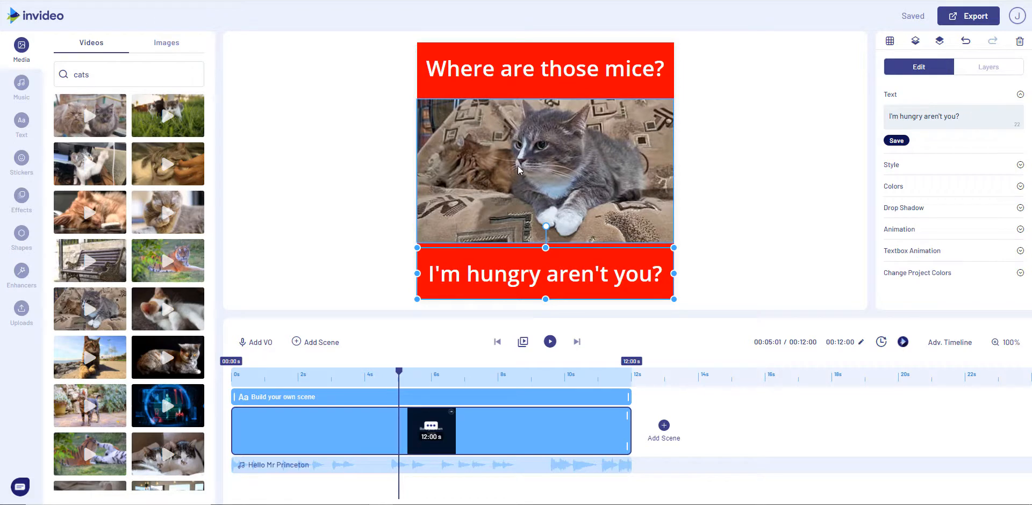
pyautogui.click(549, 342)
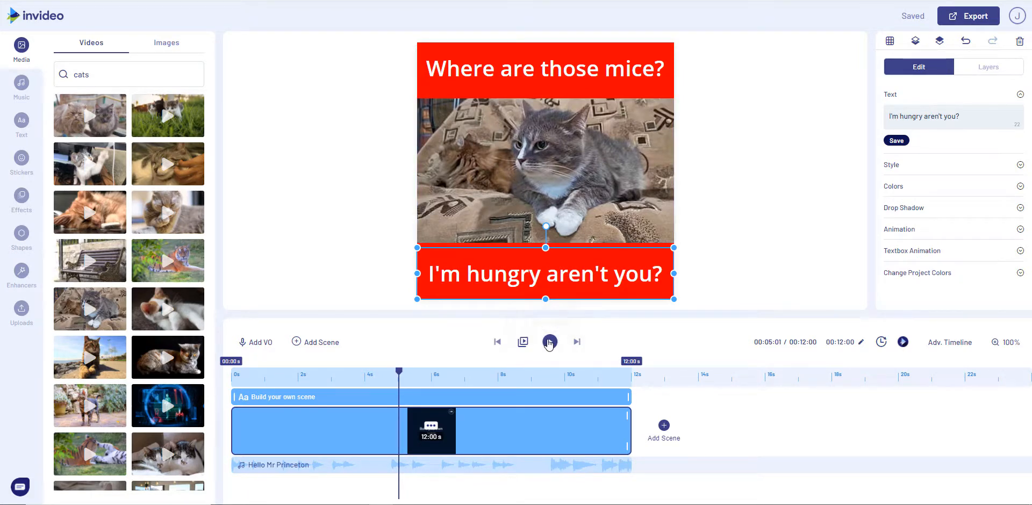
pyautogui.click(550, 342)
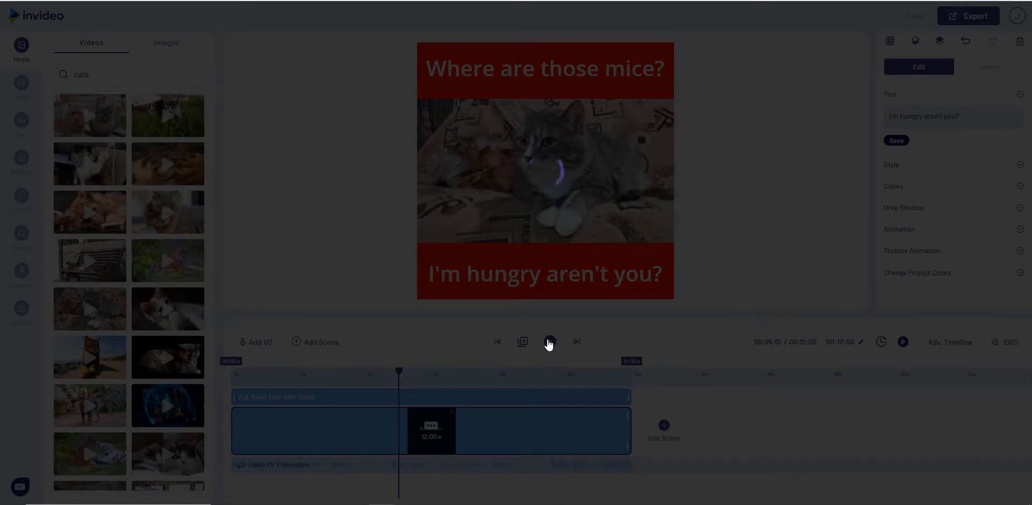
pyautogui.click(549, 342)
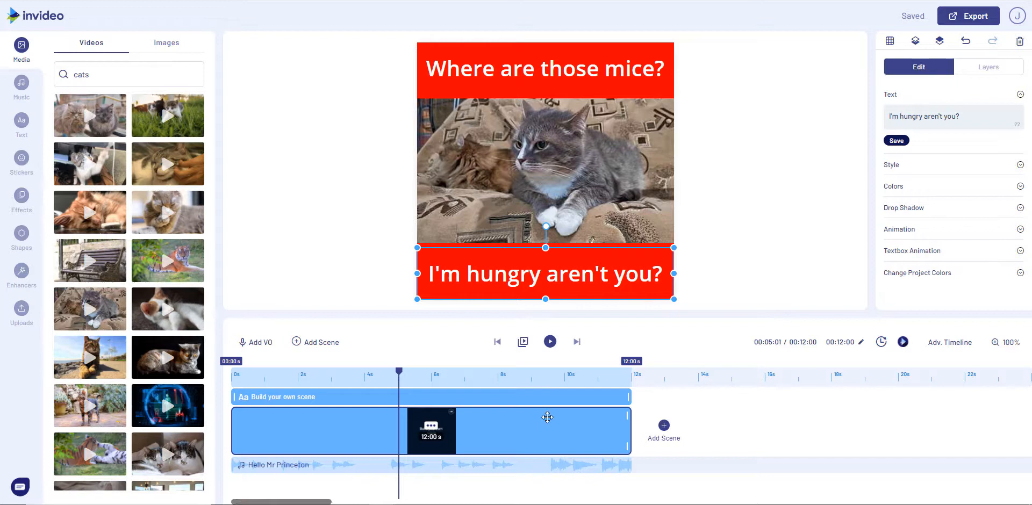
pyautogui.moveTo(638, 461)
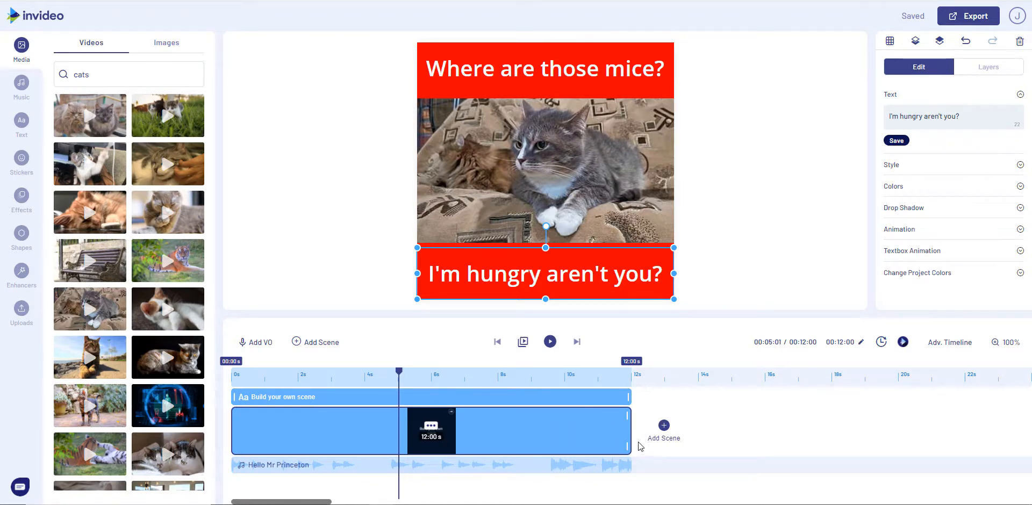
# Shorten the scene on the timeline from nearly 12 s to 10.01 s.
pyautogui.moveTo(629, 431); pyautogui.dragTo(618, 431)
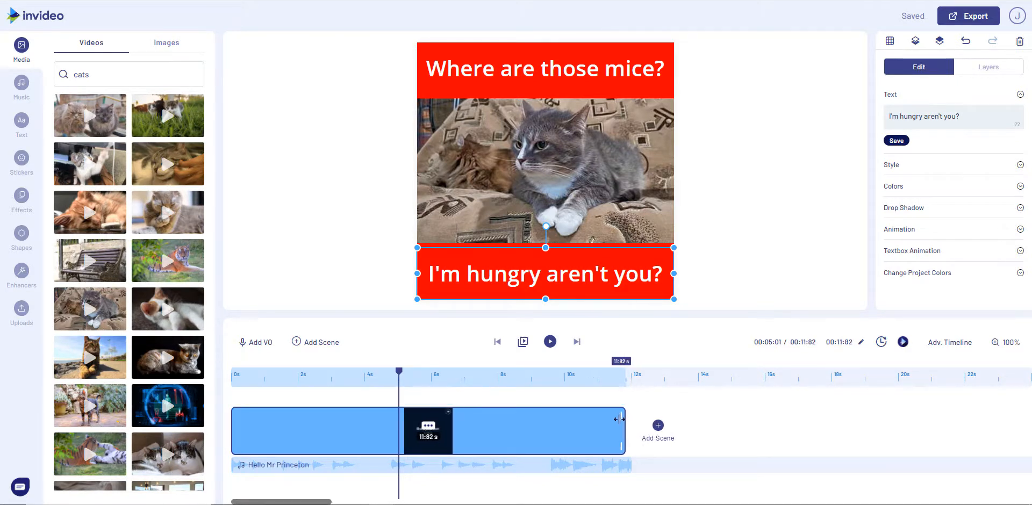
pyautogui.moveTo(618, 419); pyautogui.dragTo(561, 416)
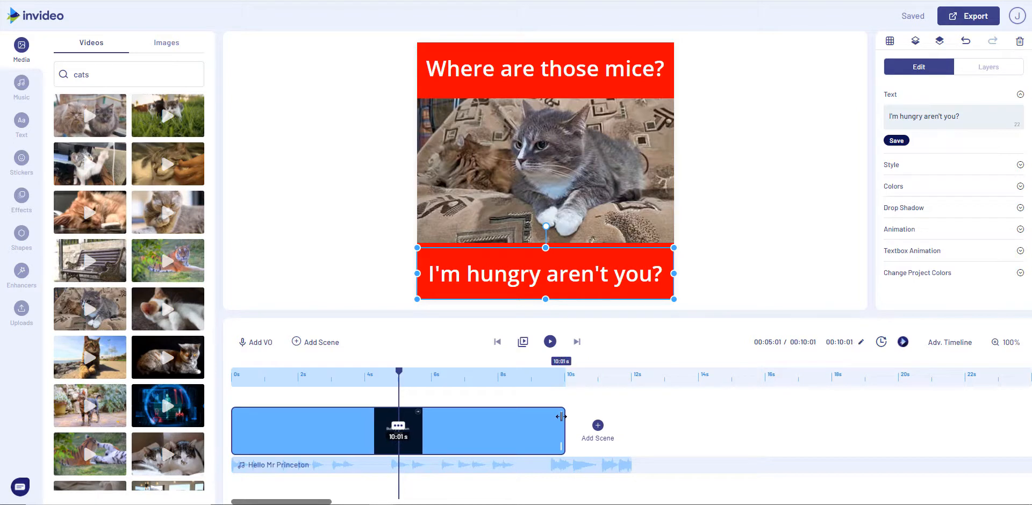
pyautogui.moveTo(559, 416); pyautogui.dragTo(558, 416)
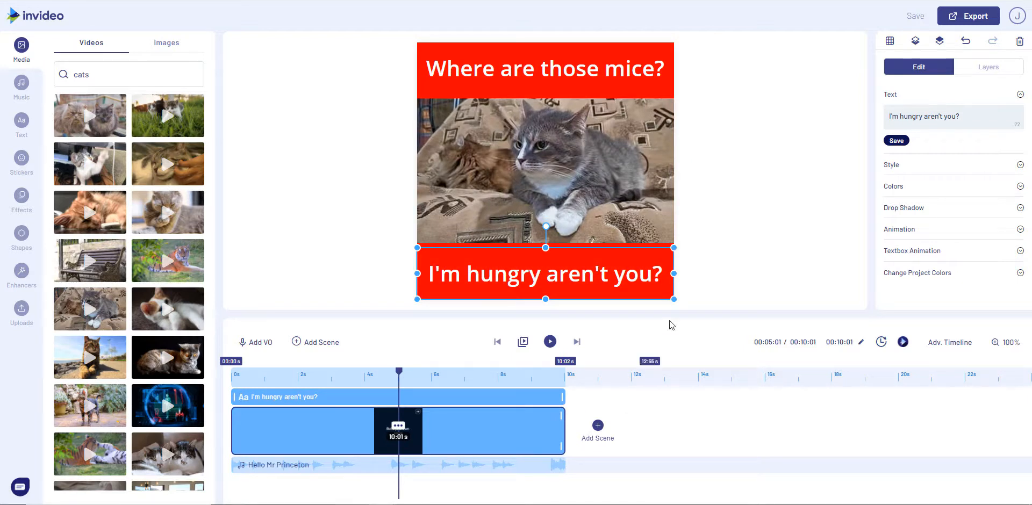
# Set the 'Where are those mice?' caption to animate one character at a time.
pyautogui.click(546, 67)
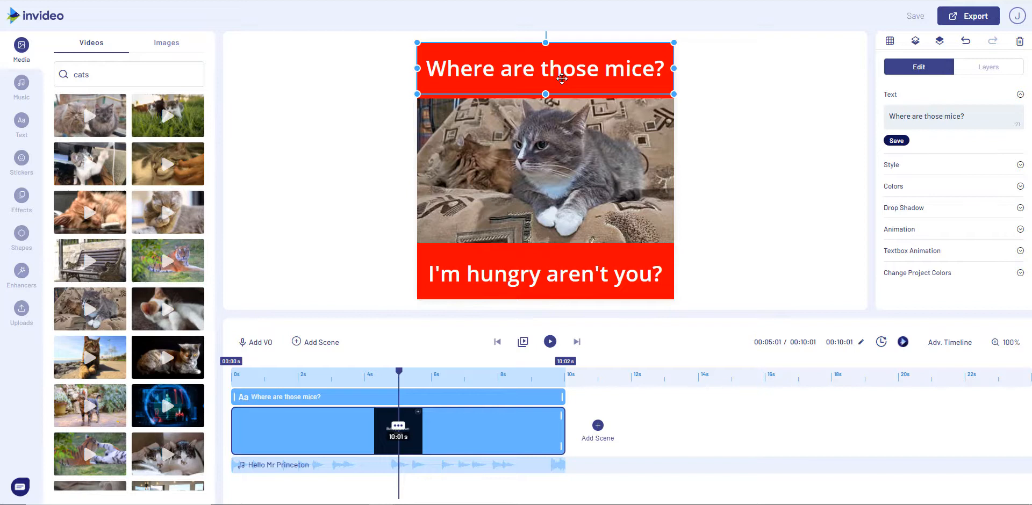
pyautogui.moveTo(782, 151)
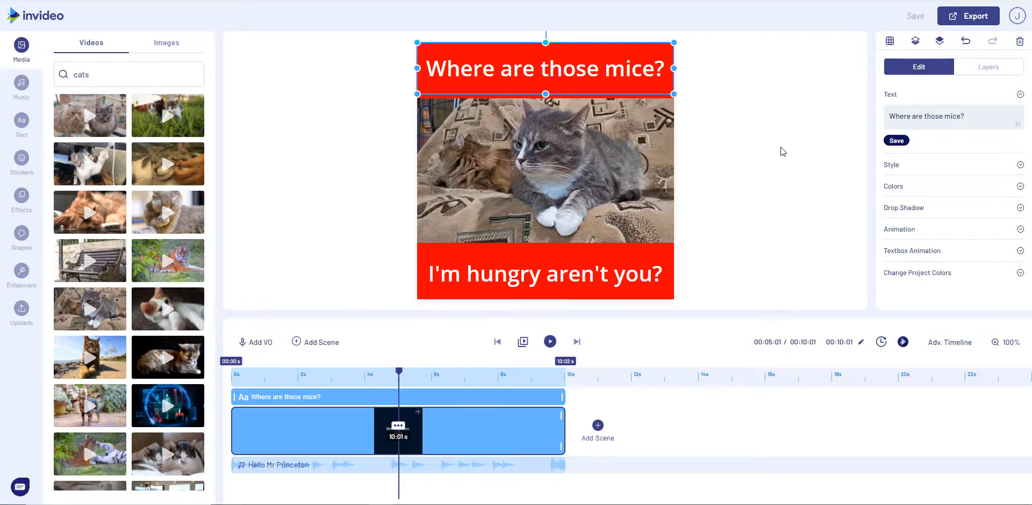
pyautogui.click(899, 229)
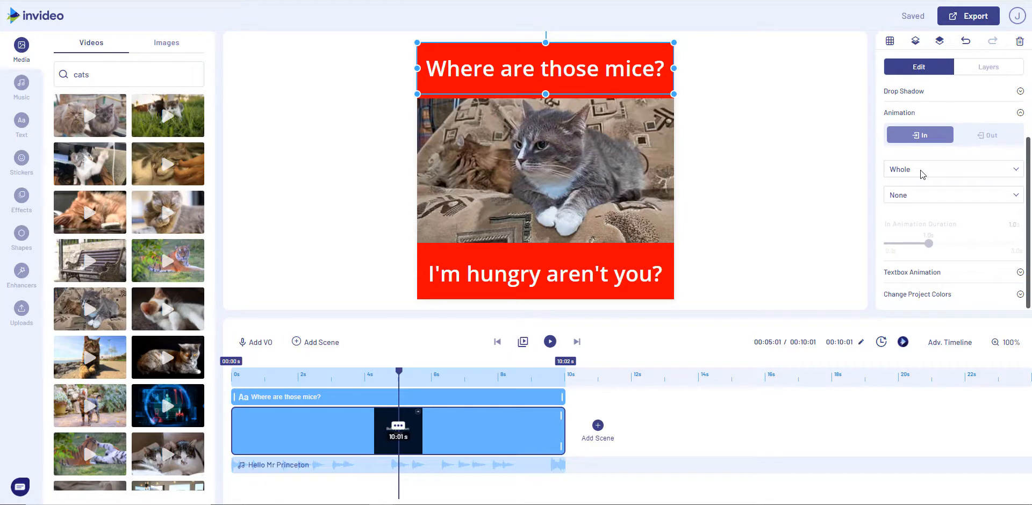
pyautogui.click(953, 169)
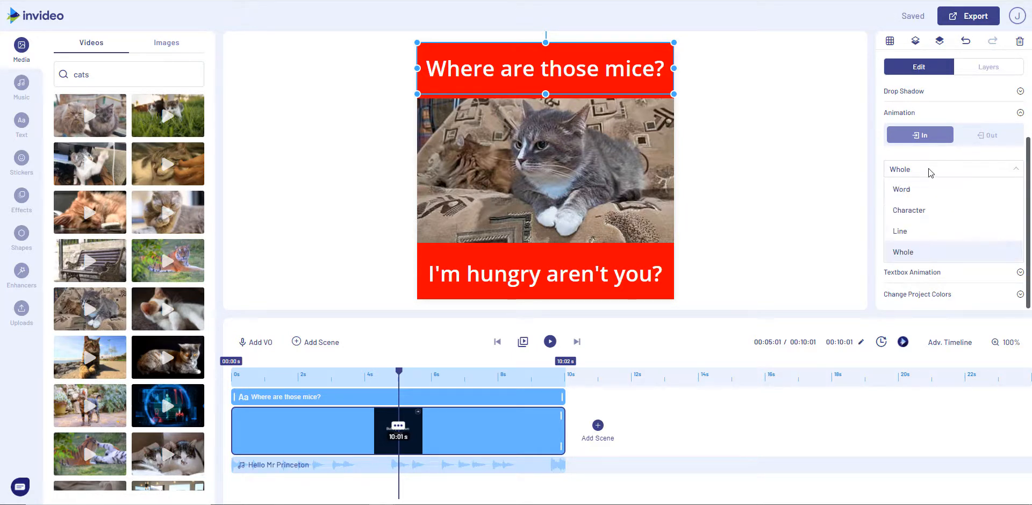
pyautogui.click(910, 210)
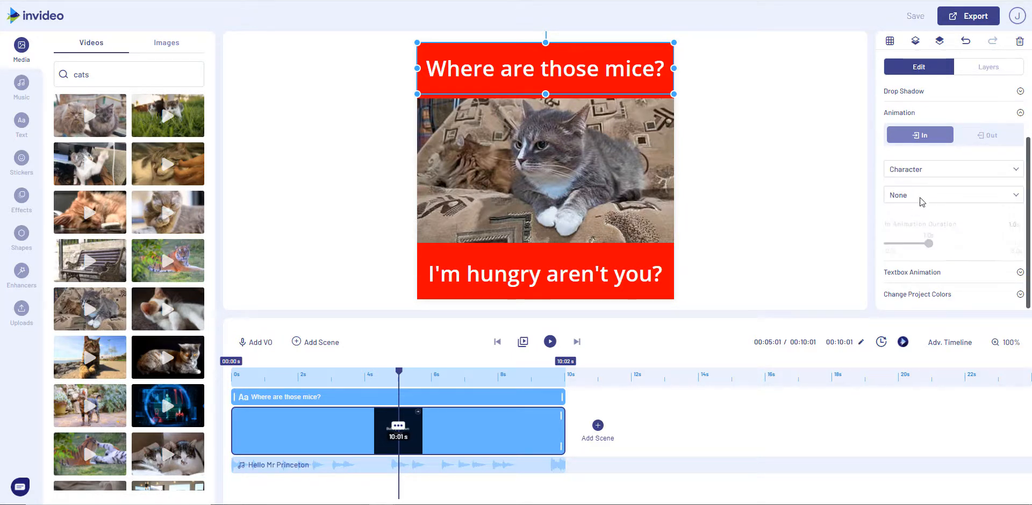
# Apply The Drama From Right entrance with a 2.0 s in-animation duration.
pyautogui.click(954, 195)
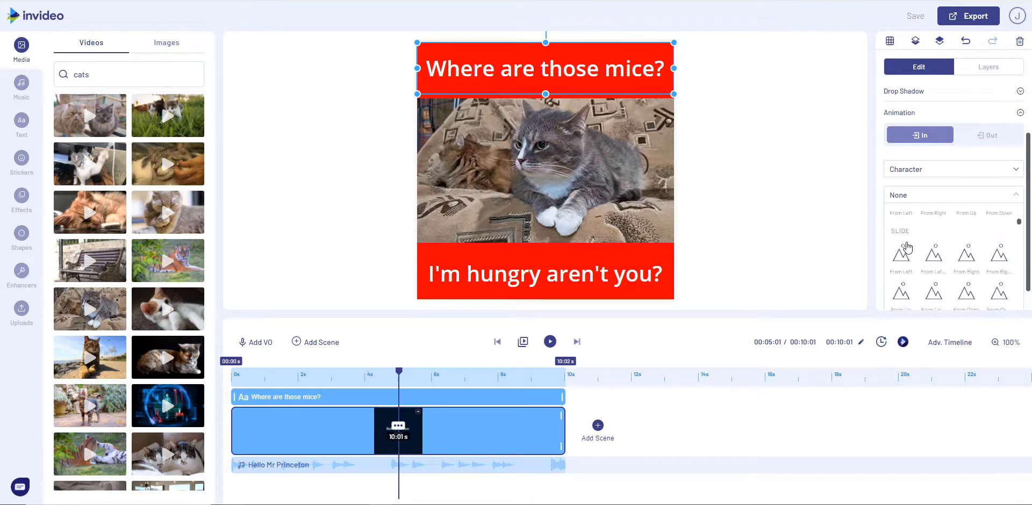
pyautogui.scroll(-3)
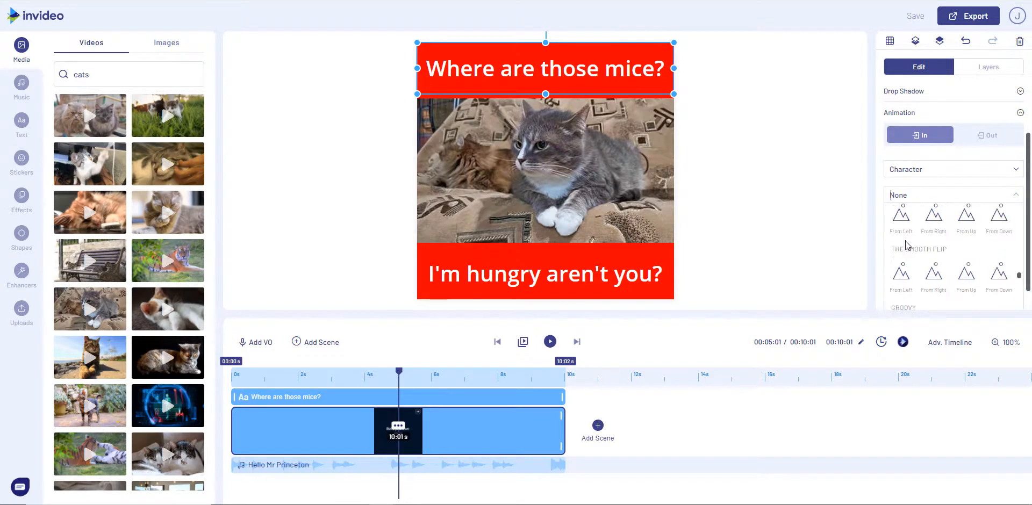
pyautogui.scroll(-3)
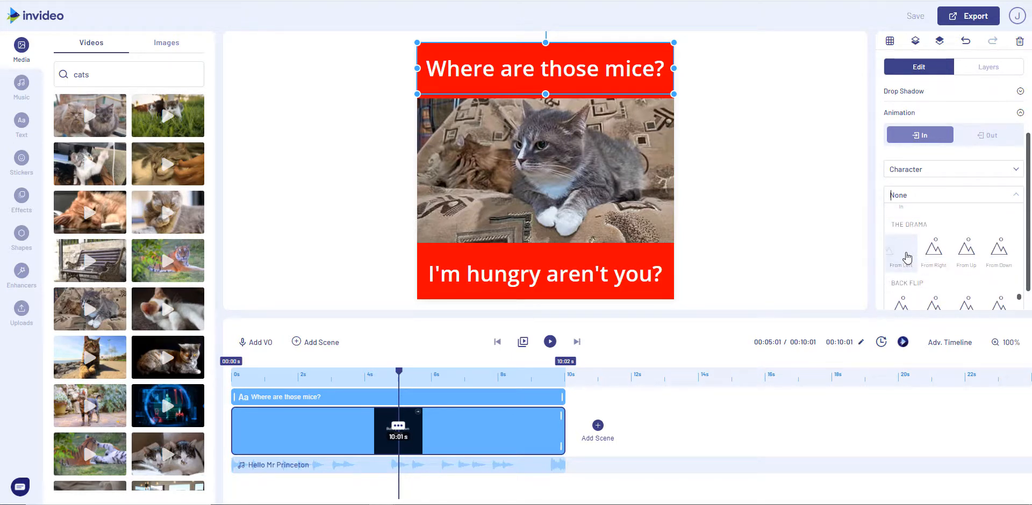
pyautogui.click(934, 252)
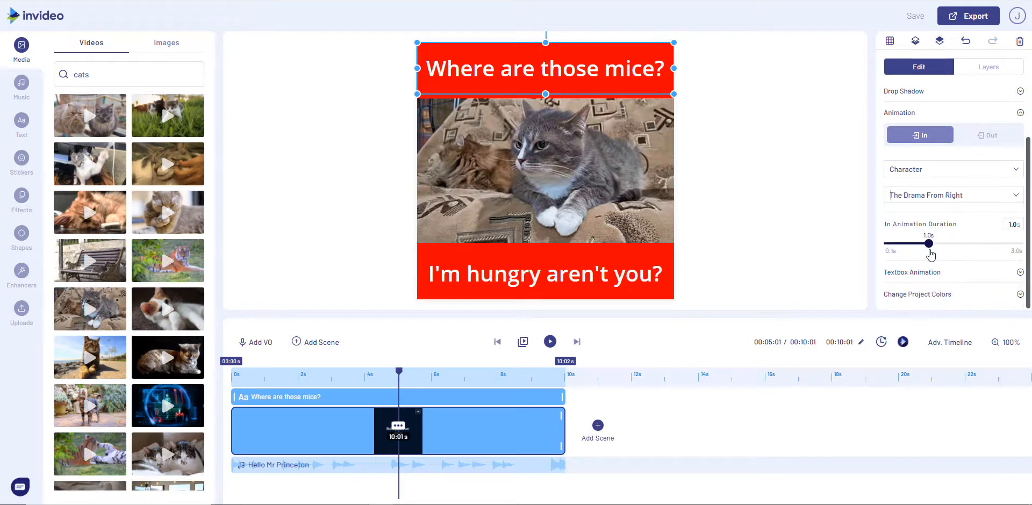
pyautogui.moveTo(929, 243); pyautogui.dragTo(950, 243)
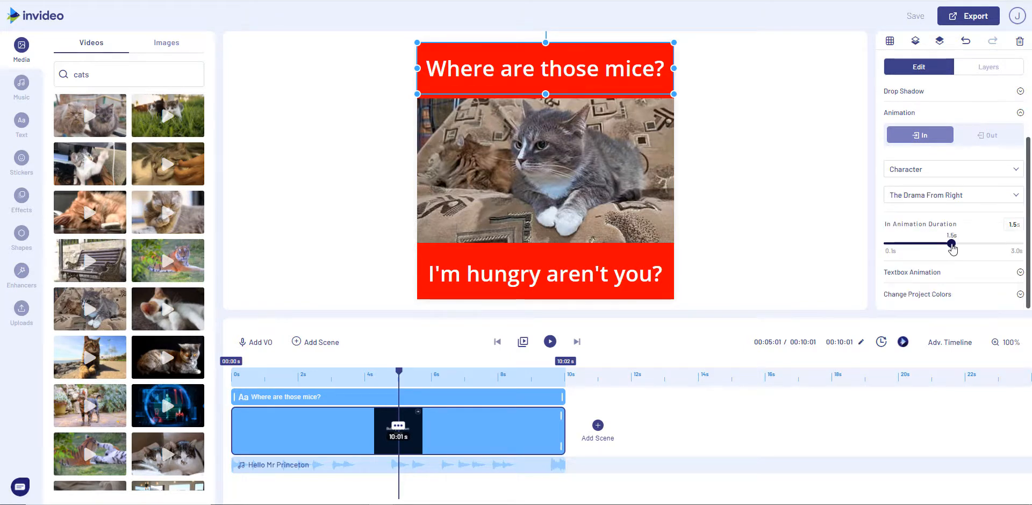
pyautogui.moveTo(951, 243); pyautogui.dragTo(972, 243)
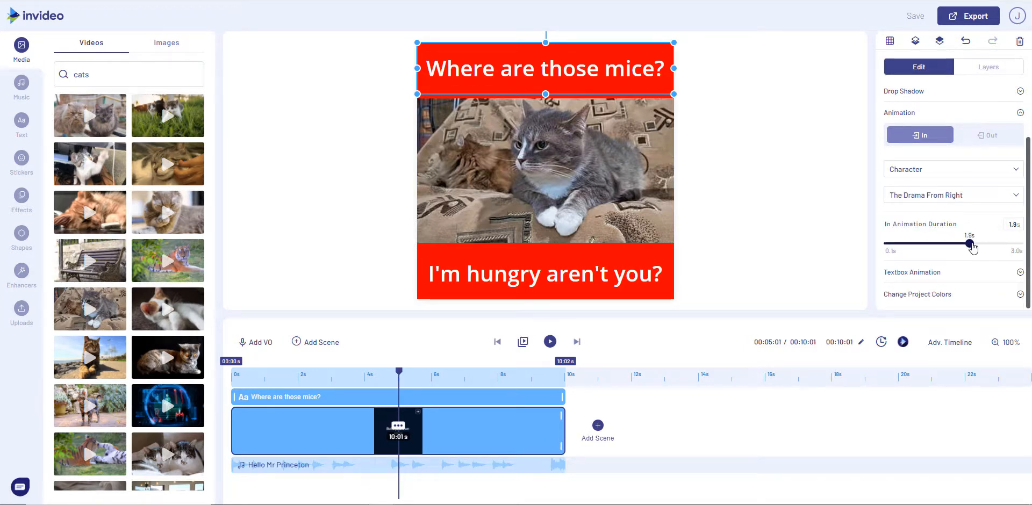
pyautogui.moveTo(967, 243); pyautogui.dragTo(975, 243)
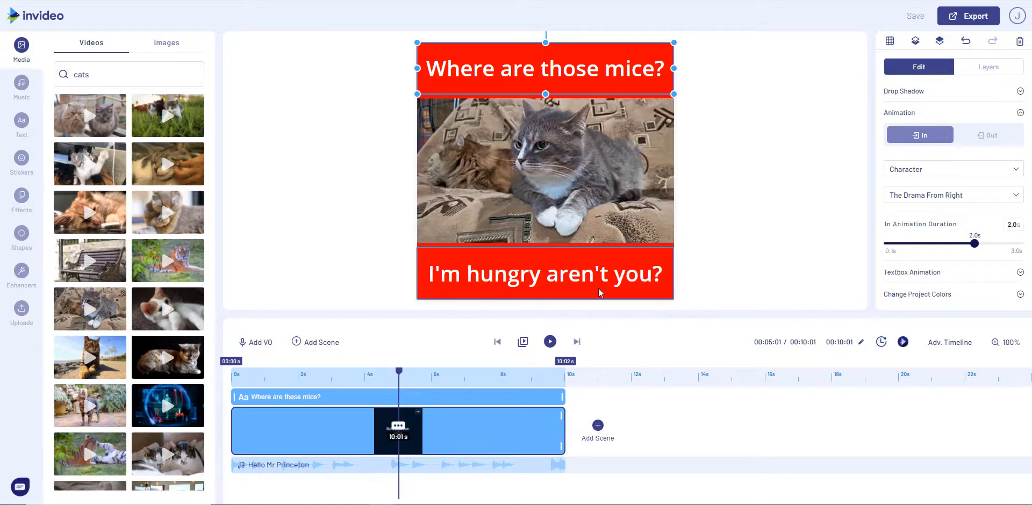
pyautogui.click(544, 273)
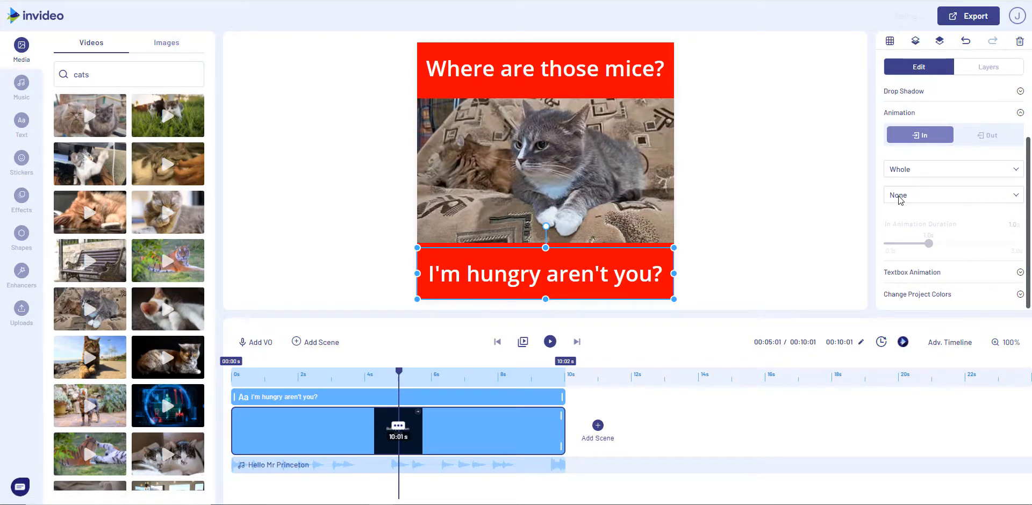
# Give the 'I'm hungry aren't you?' caption a Slide From Left entrance.
pyautogui.click(954, 195)
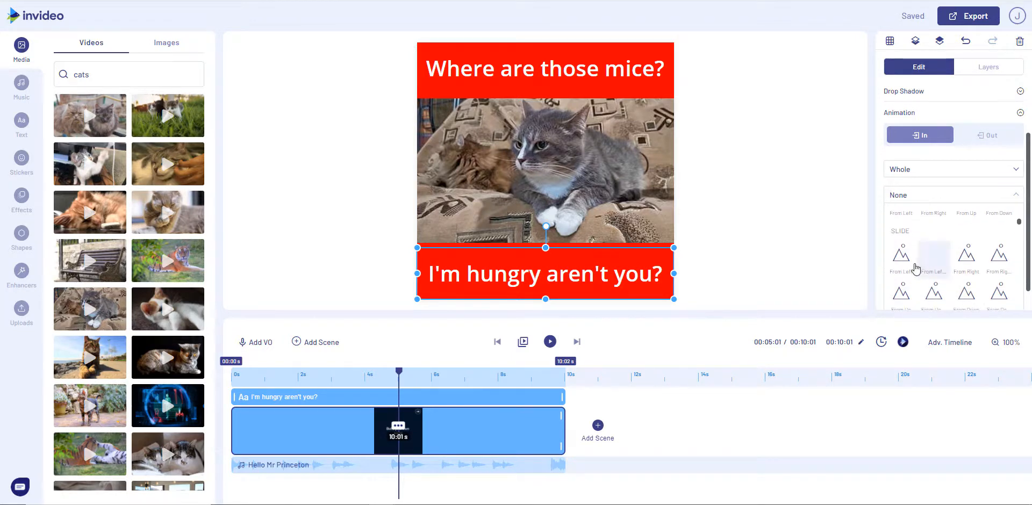
pyautogui.click(901, 254)
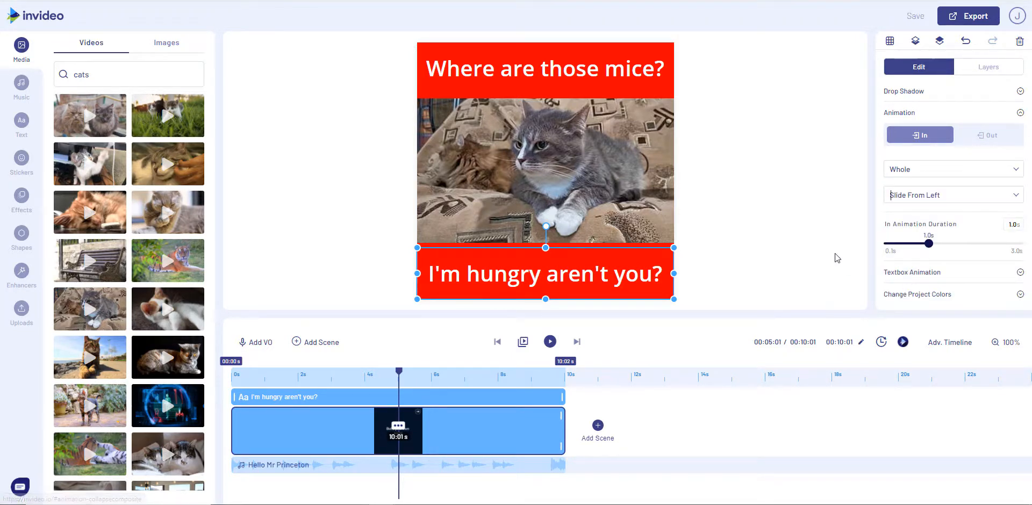
pyautogui.click(987, 165)
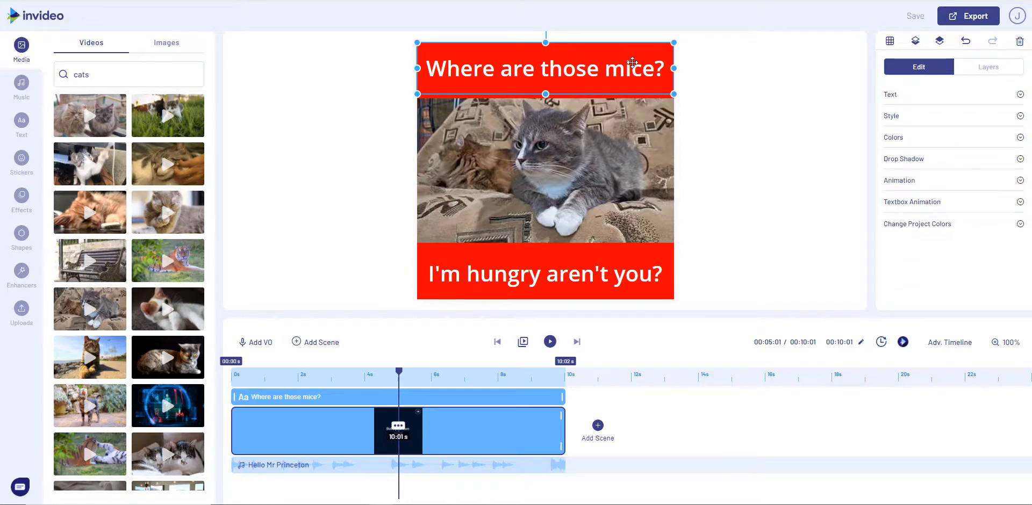
pyautogui.moveTo(549, 340)
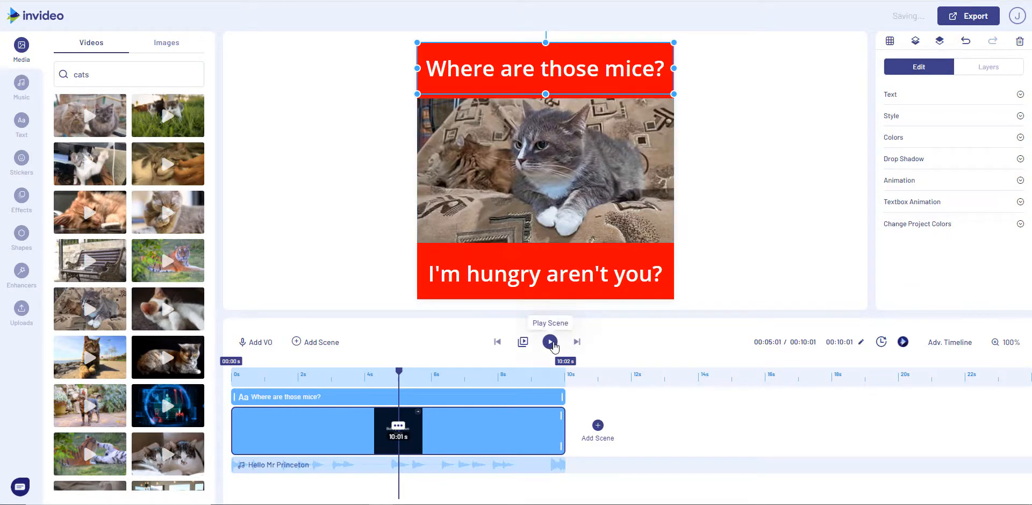
# Play the scene preview to check the captions animating in over the cat video.
pyautogui.click(549, 341)
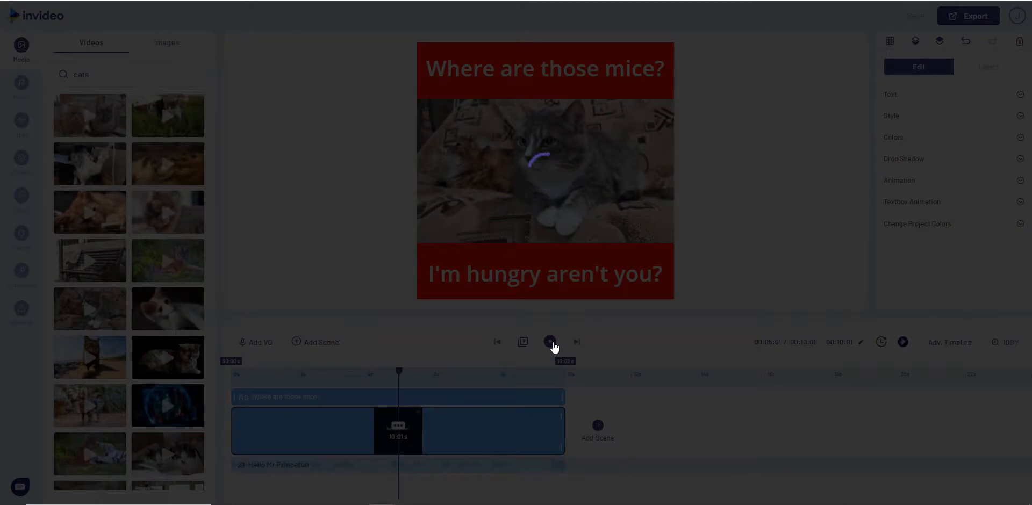
pyautogui.click(549, 342)
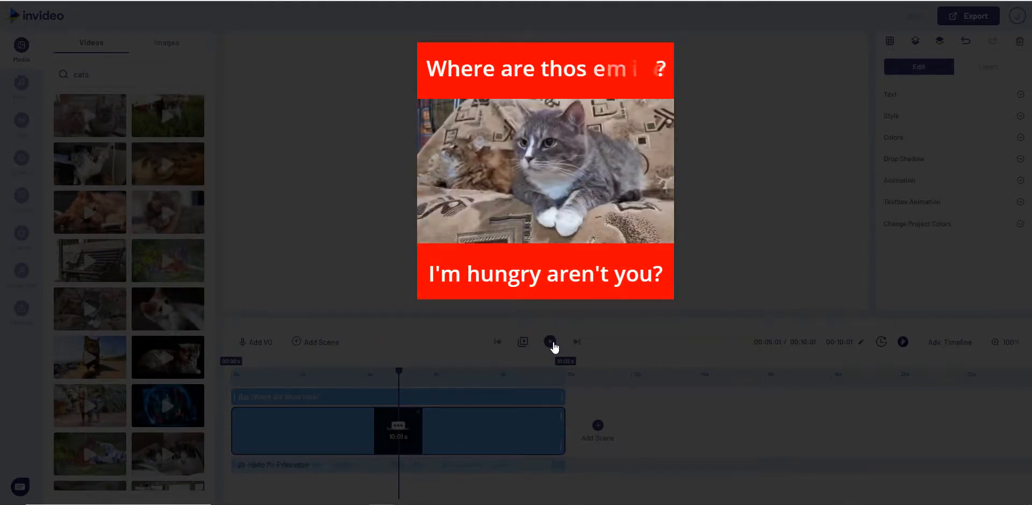